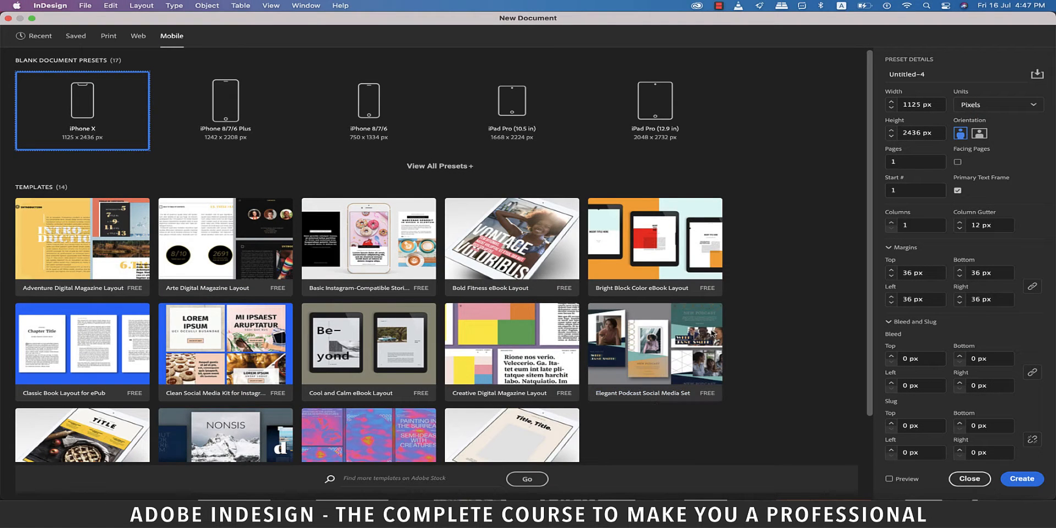
pyautogui.moveTo(108, 36)
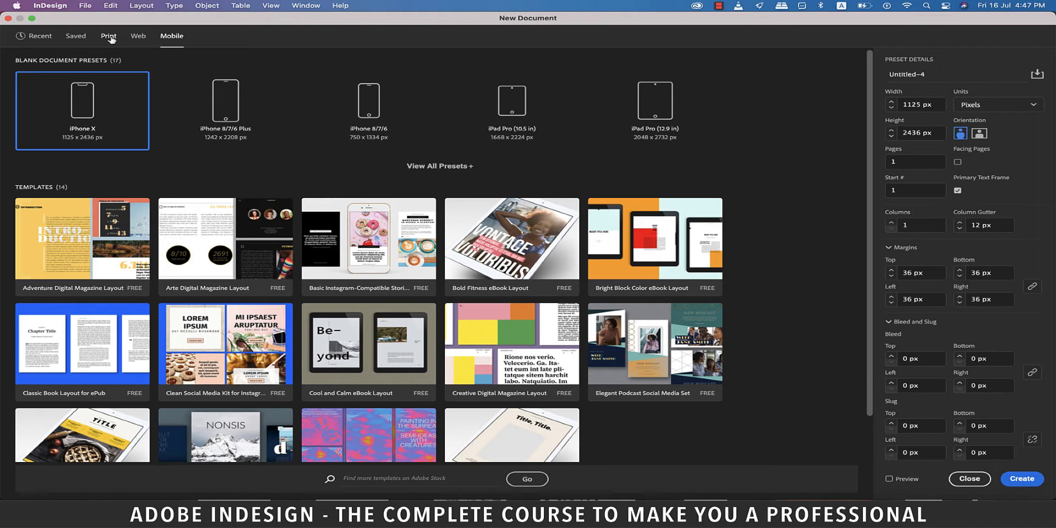
# Step: Start a 2-page US Business Card print document in inches, 0.125 in margins, 0.0787 in bleed
pyautogui.click(108, 36)
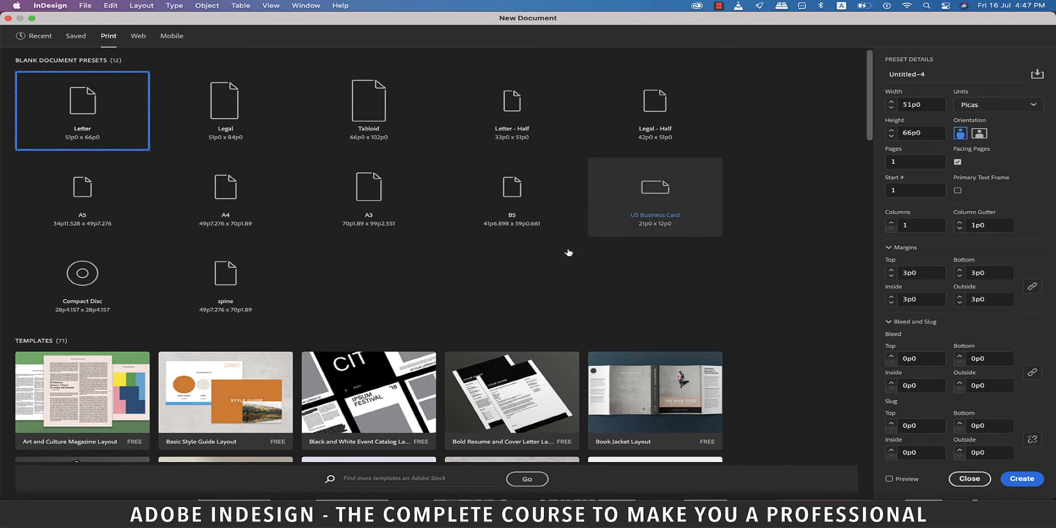
pyautogui.moveTo(653, 189)
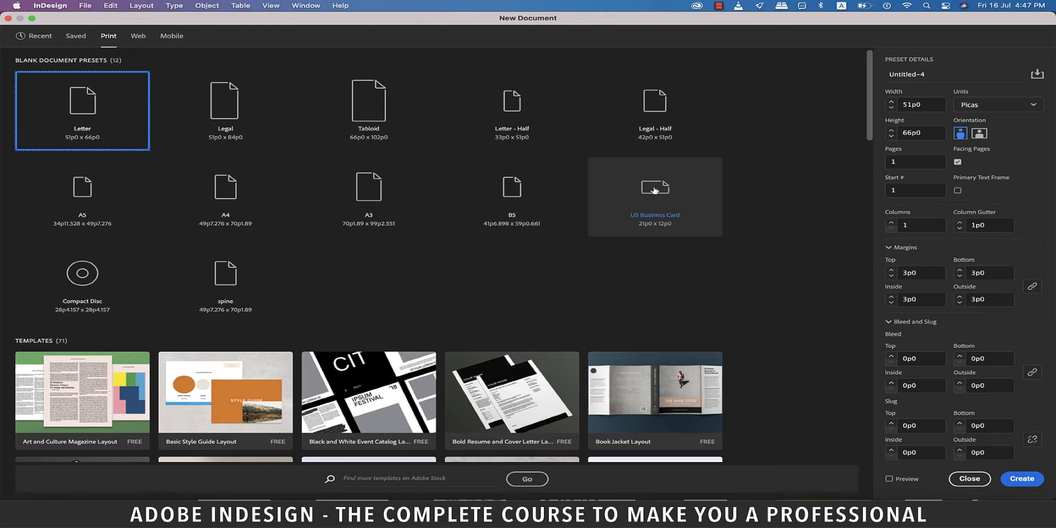
pyautogui.click(996, 105)
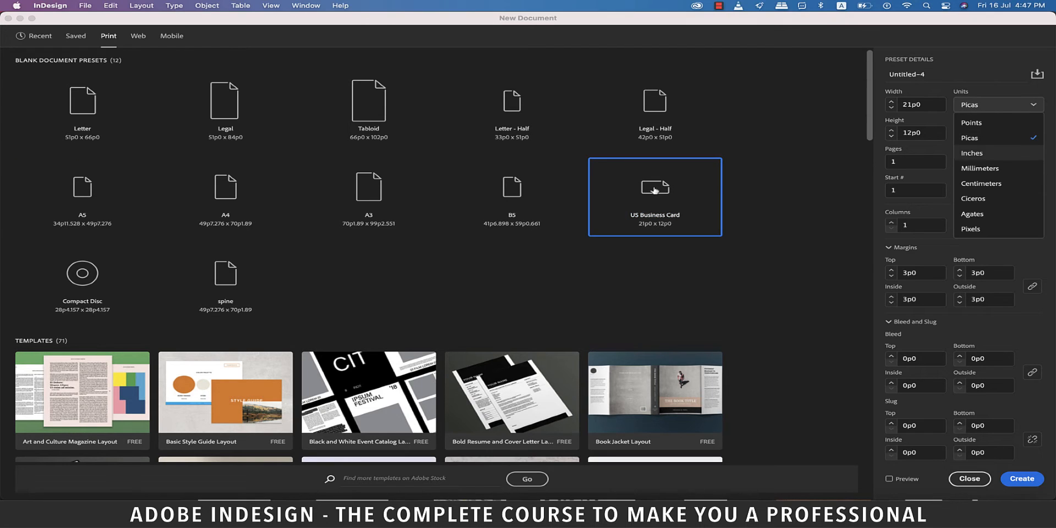
pyautogui.click(972, 153)
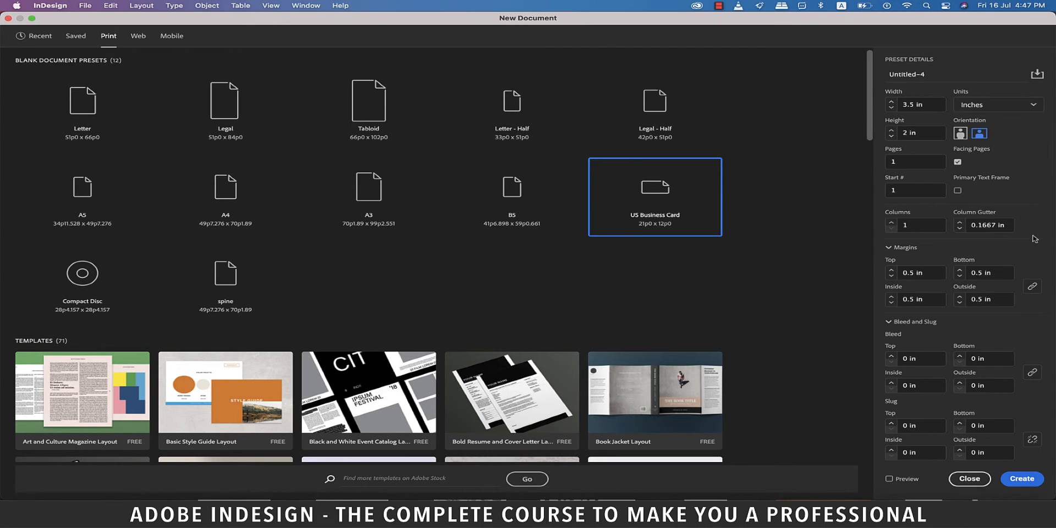
pyautogui.moveTo(1034, 237)
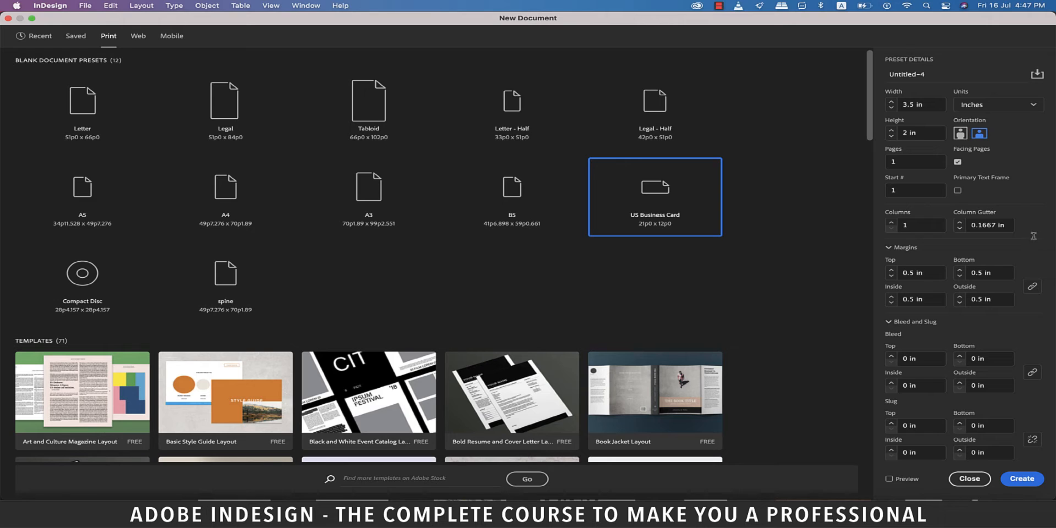
pyautogui.click(957, 163)
pyautogui.write('2')
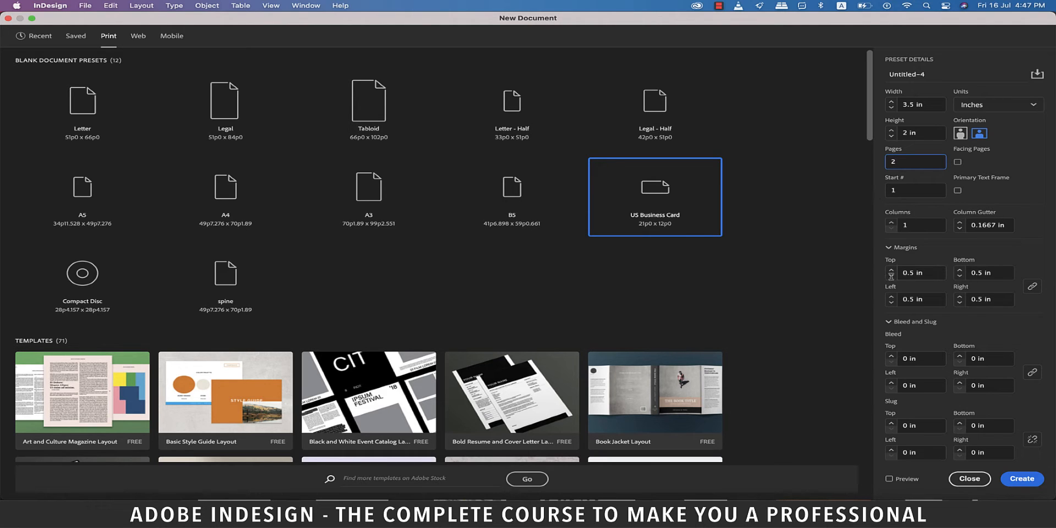
pyautogui.click(891, 276)
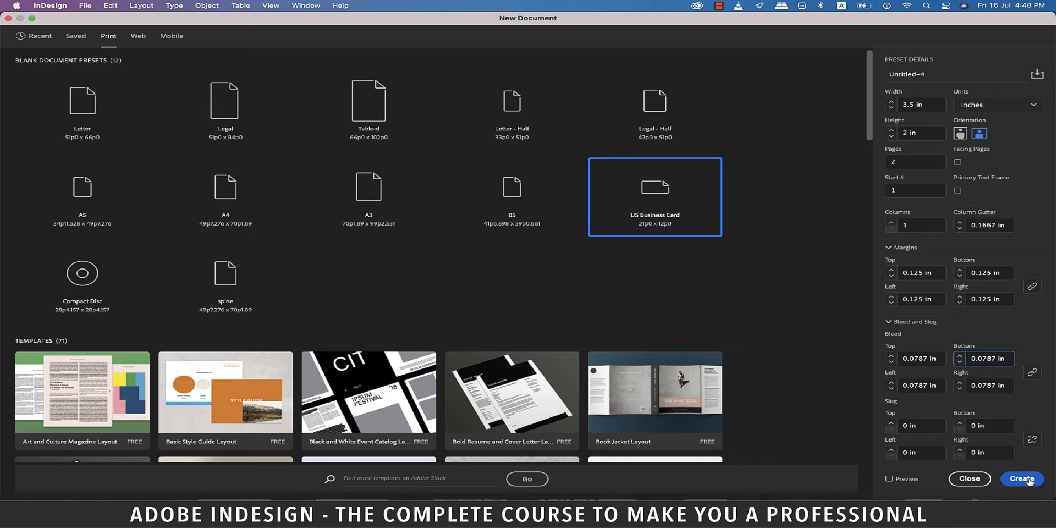
# Step: Create the business card document and switch the ruler units to millimetres
pyautogui.click(1021, 479)
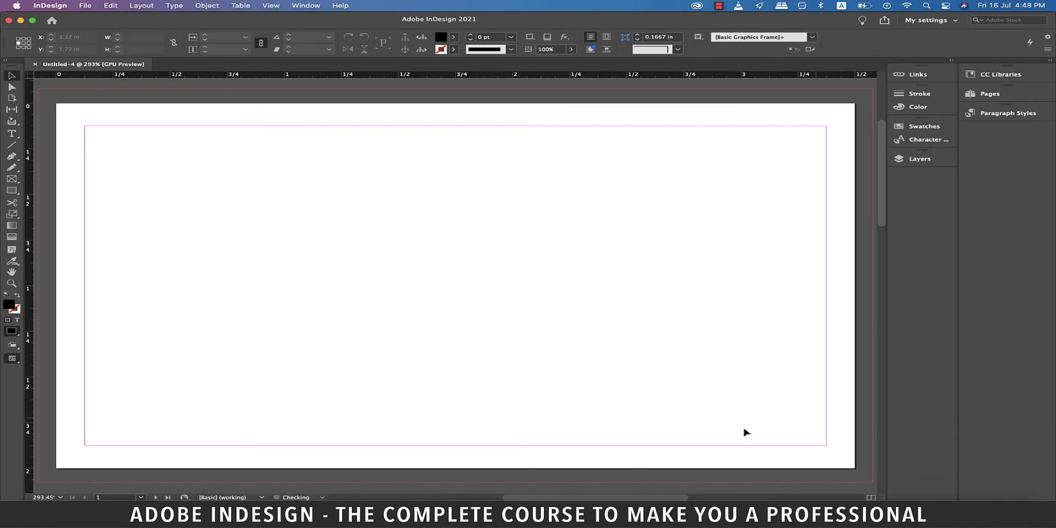
pyautogui.moveTo(611, 409)
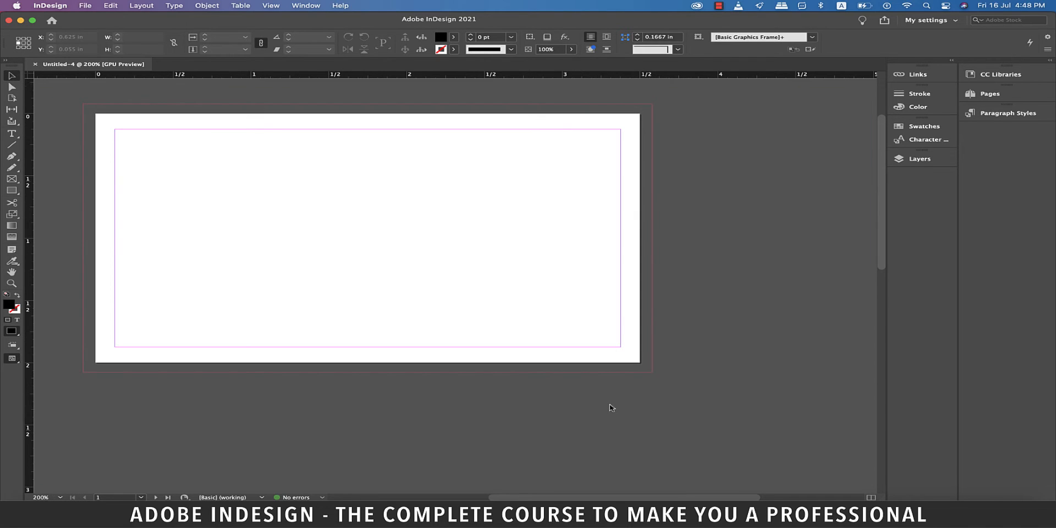
pyautogui.rightClick(388, 74)
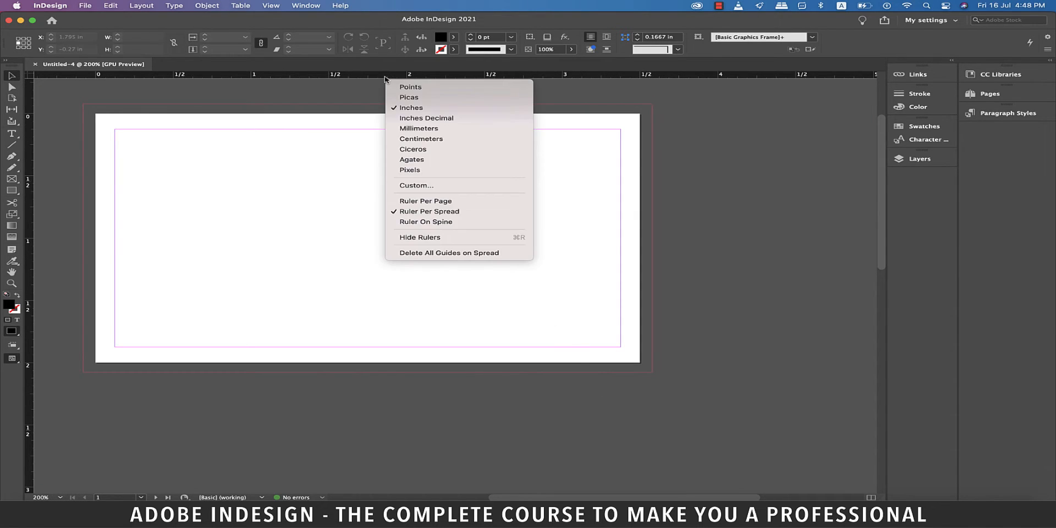
pyautogui.click(419, 128)
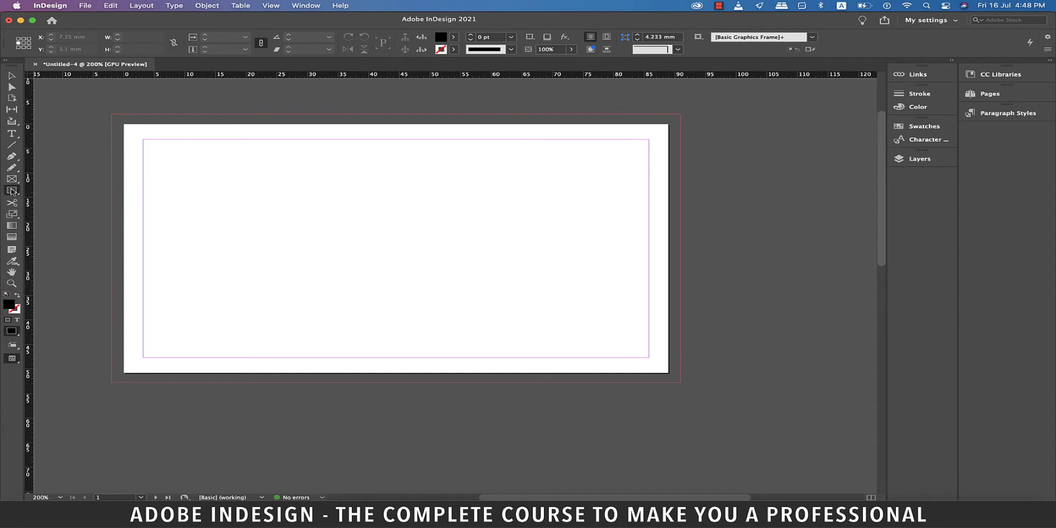
pyautogui.moveTo(111, 216)
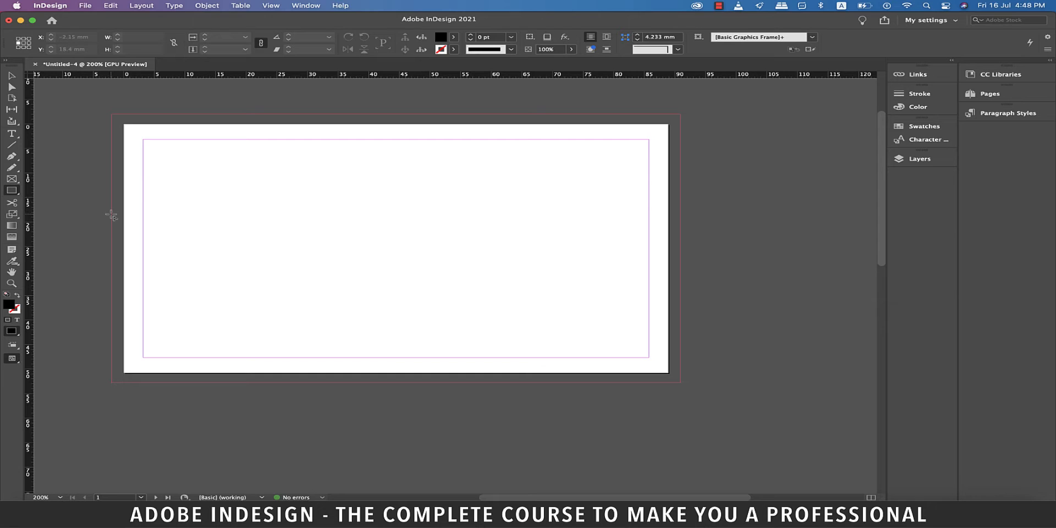
# Step: Draw a black rectangle frame across page one, stretched to the bleed on every side
pyautogui.moveTo(112, 214); pyautogui.dragTo(700, 265)
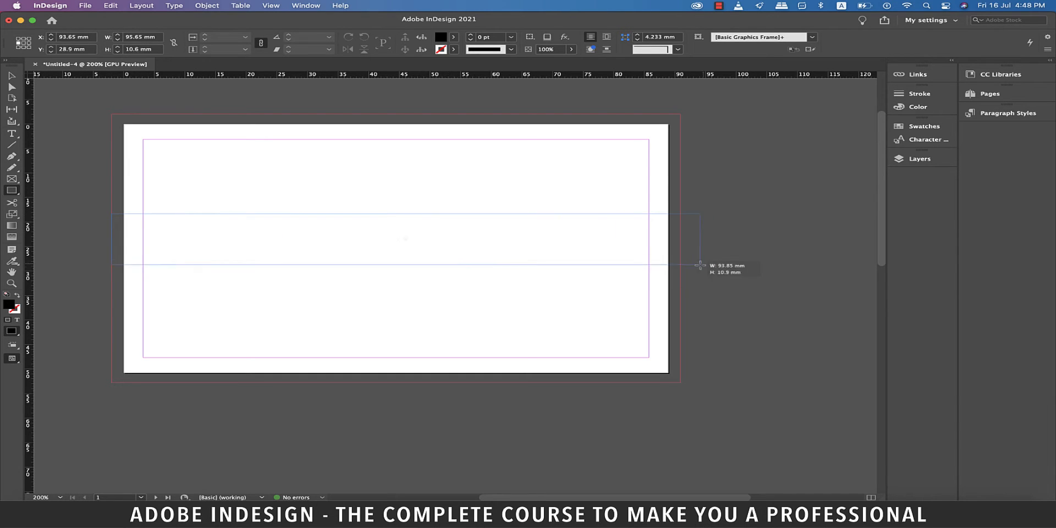
pyautogui.moveTo(112, 215); pyautogui.dragTo(678, 272)
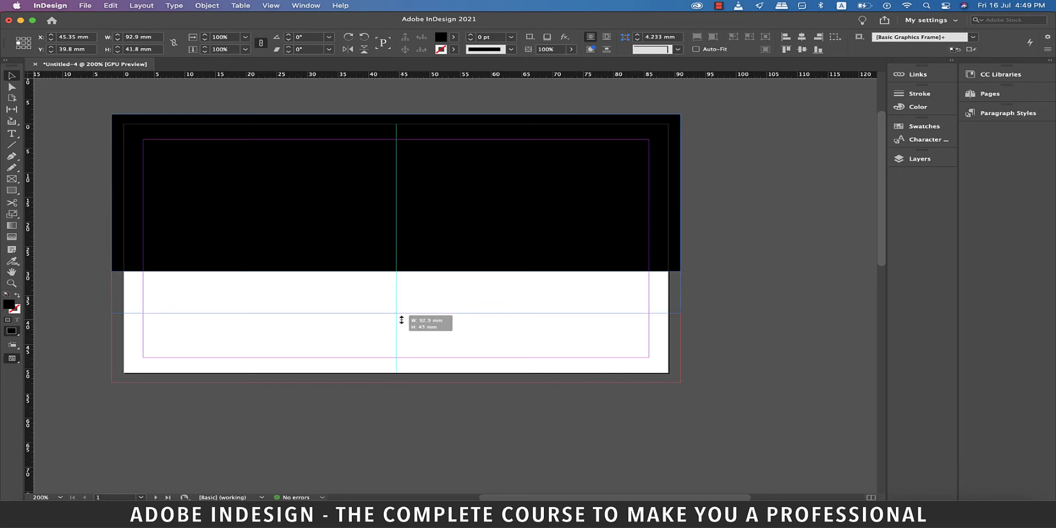
pyautogui.moveTo(401, 322); pyautogui.dragTo(411, 387)
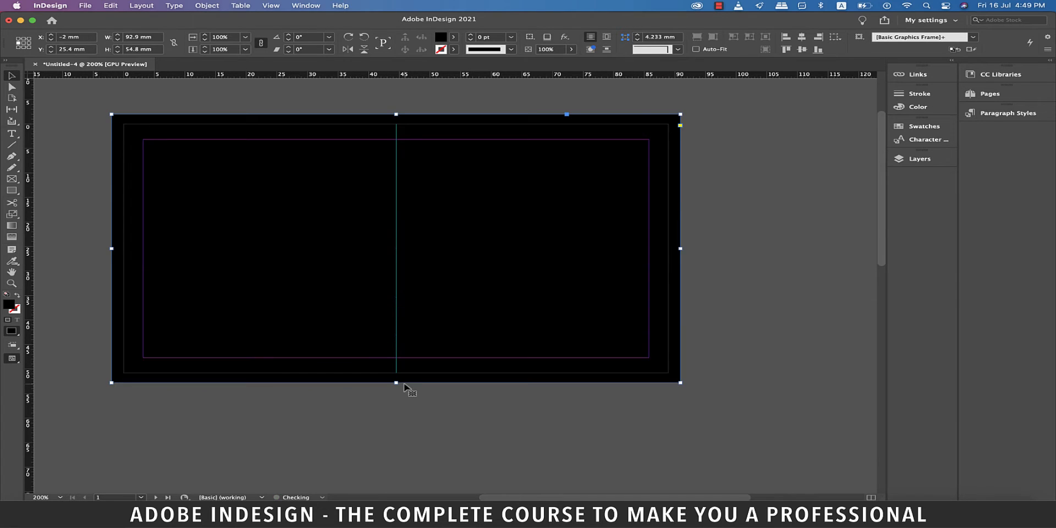
pyautogui.moveTo(483, 76)
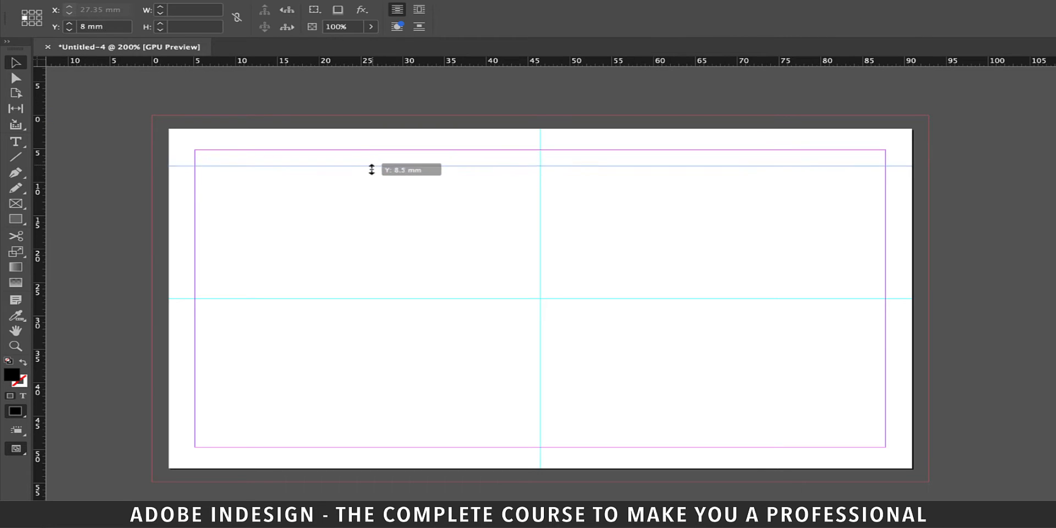
# Step: Place a horizontal guide 10 mm below the card's top edge
pyautogui.moveTo(372, 168); pyautogui.dragTo(368, 183)
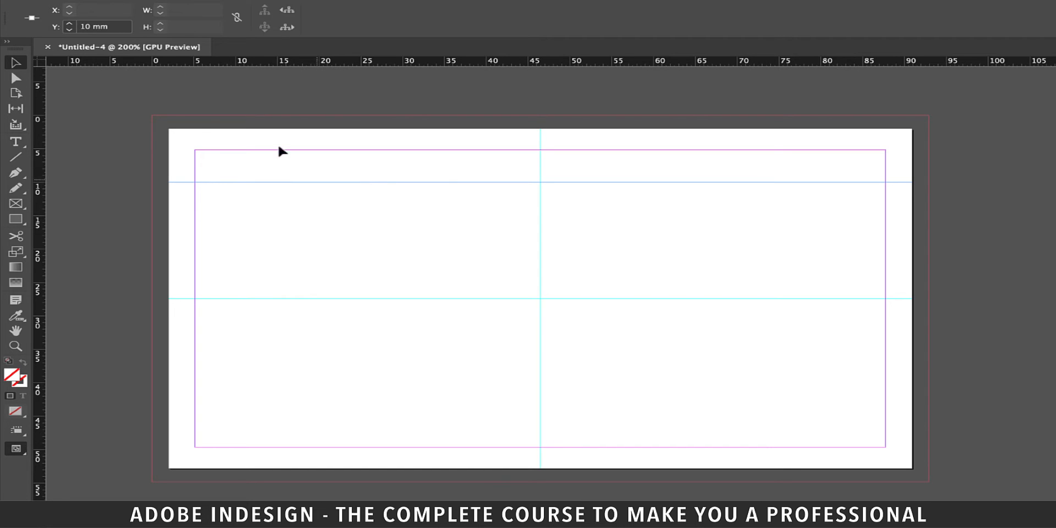
pyautogui.moveTo(116, 82)
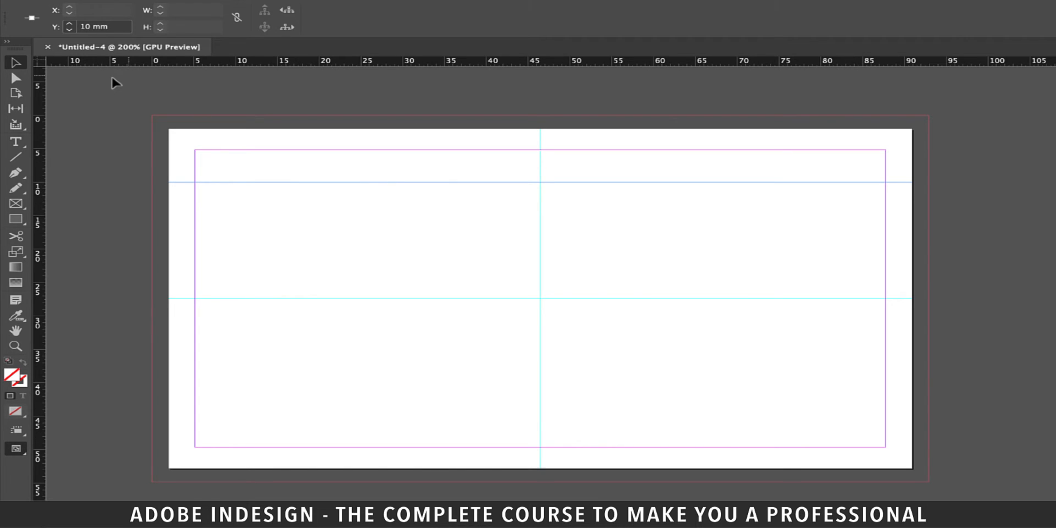
pyautogui.moveTo(76, 74)
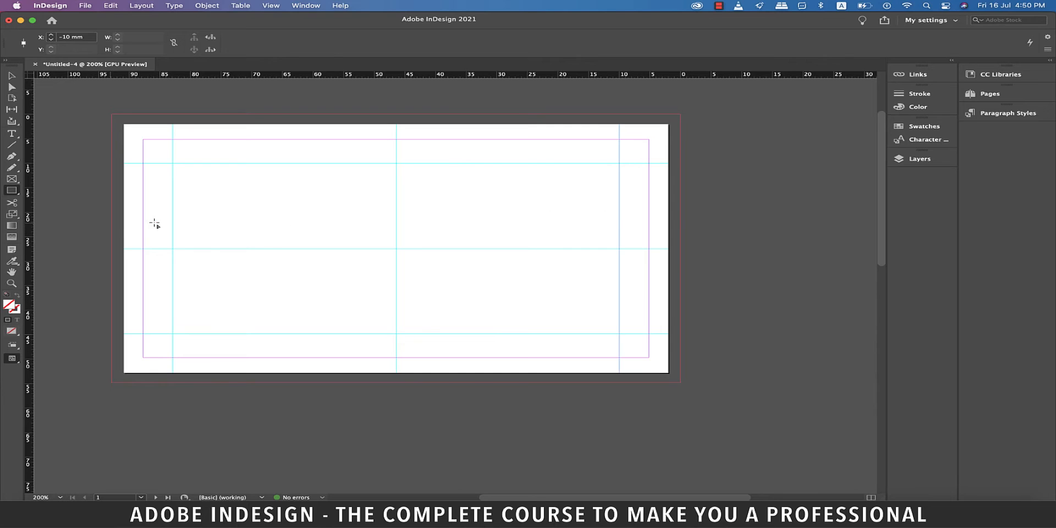
# Step: Draw a small square at the left card edge and Alt-drag a copy toward the top
pyautogui.moveTo(153, 223); pyautogui.dragTo(173, 276)
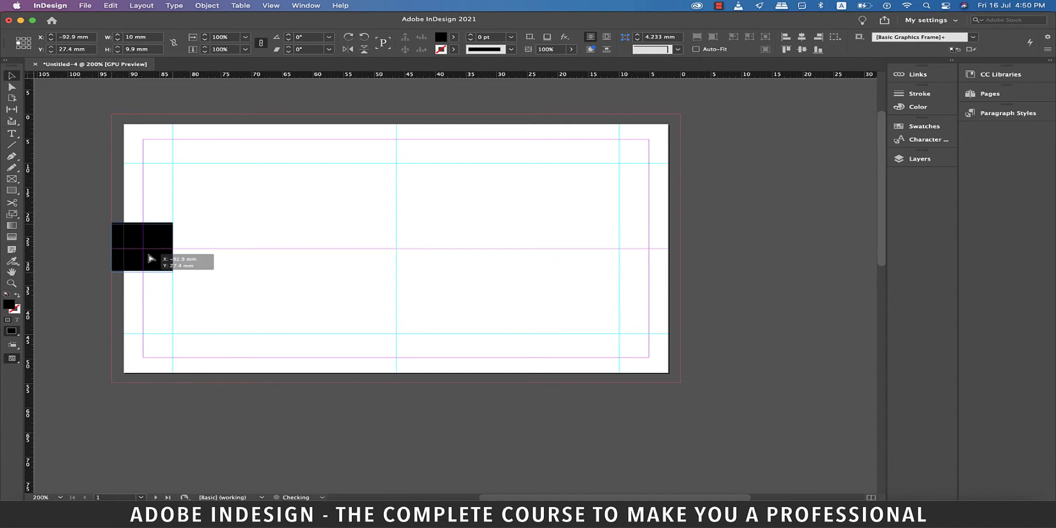
pyautogui.click(141, 252)
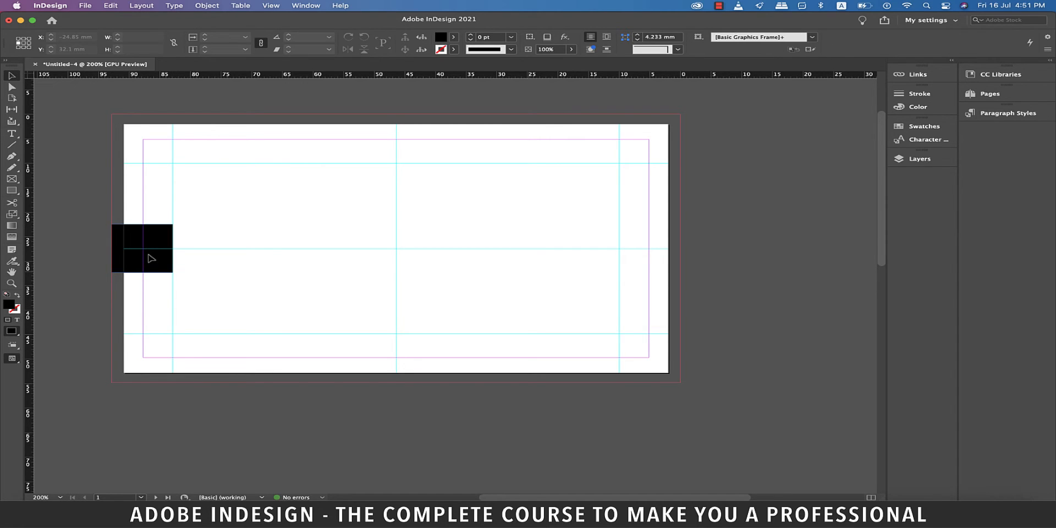
pyautogui.press('alt')
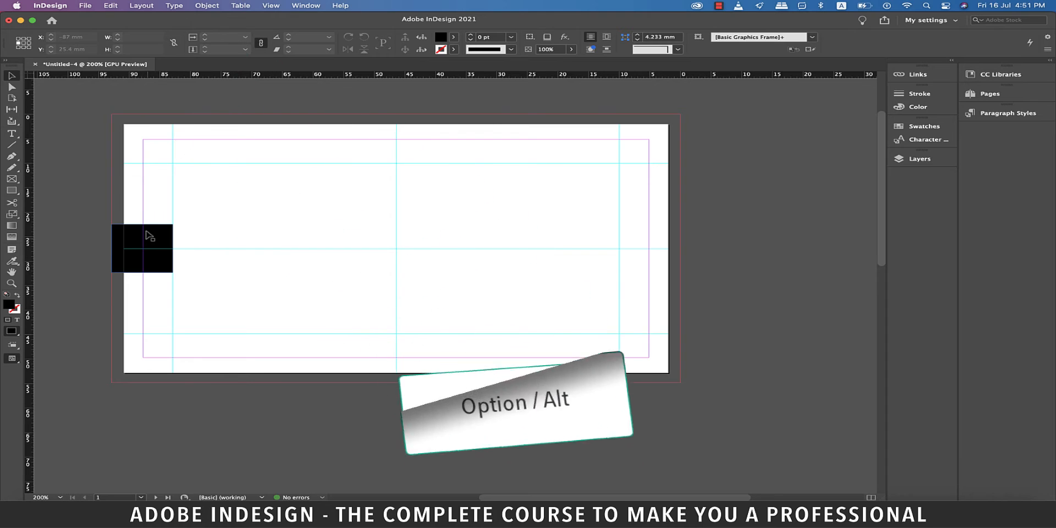
pyautogui.click(141, 248)
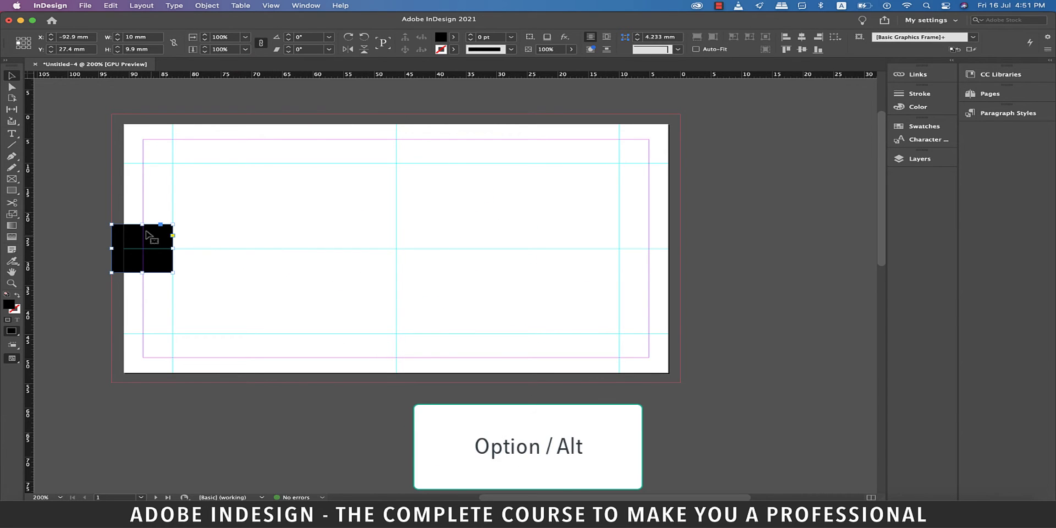
pyautogui.moveTo(145, 247); pyautogui.dragTo(379, 247)
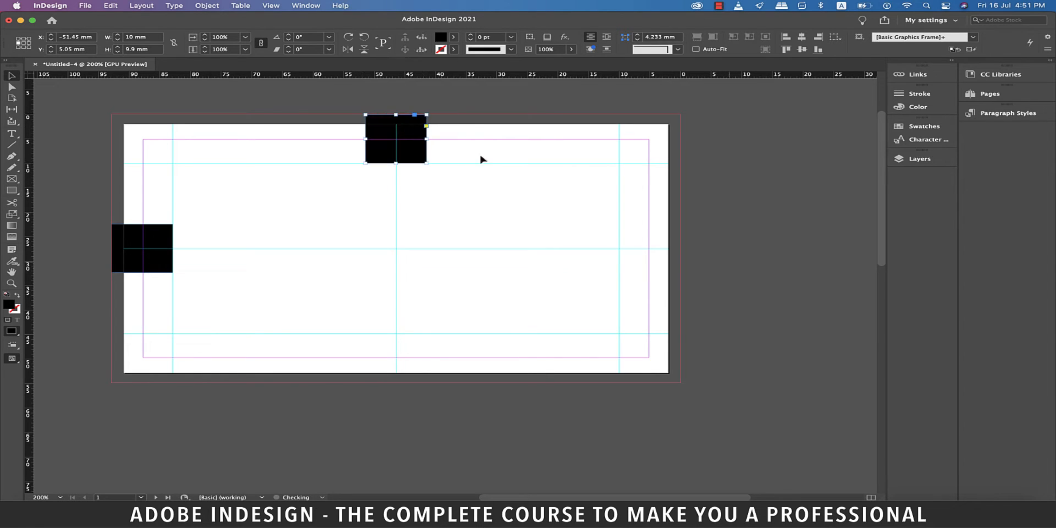
pyautogui.click(208, 264)
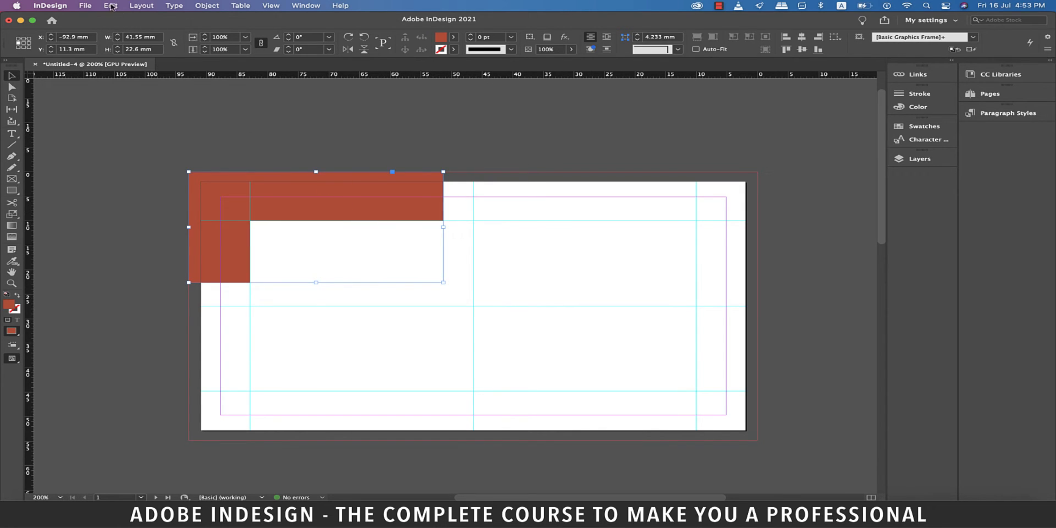
# Step: Copy the red corner shape, paste it in place, and position the flipped copy top-right
pyautogui.click(111, 6)
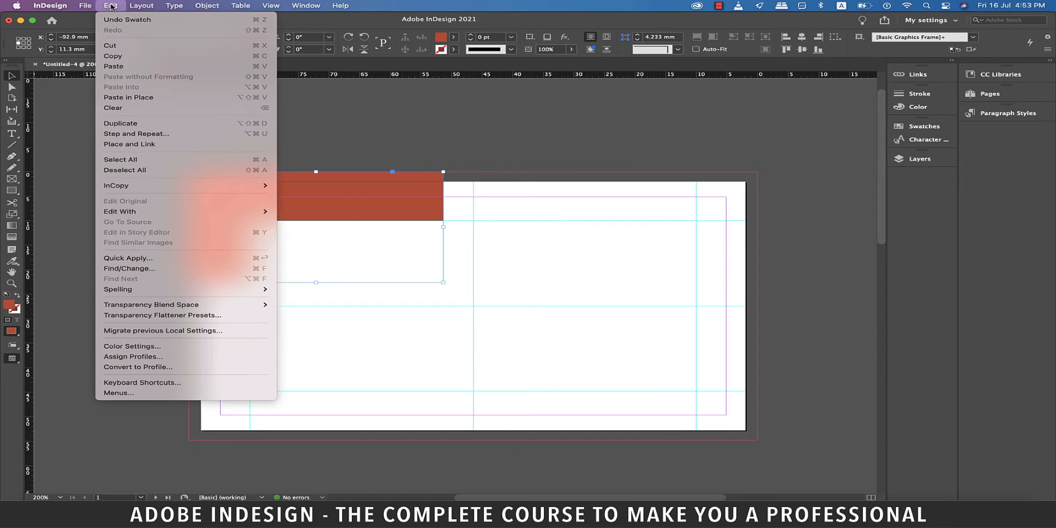
pyautogui.moveTo(112, 56)
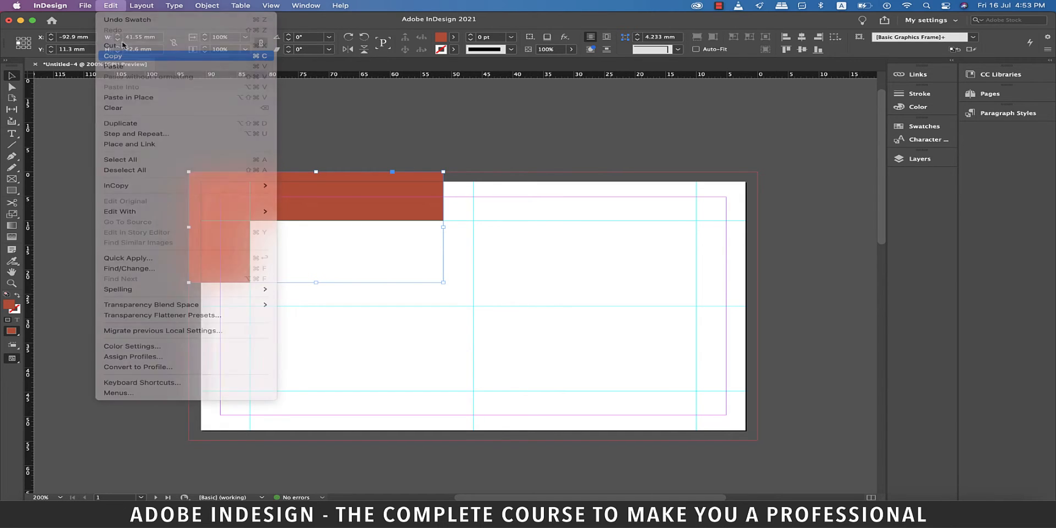
pyautogui.click(112, 56)
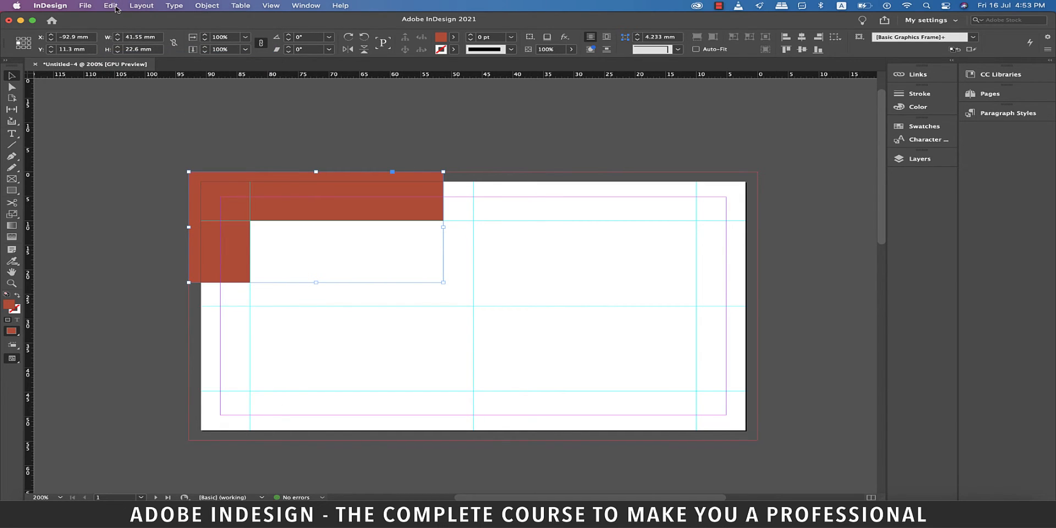
pyautogui.click(110, 5)
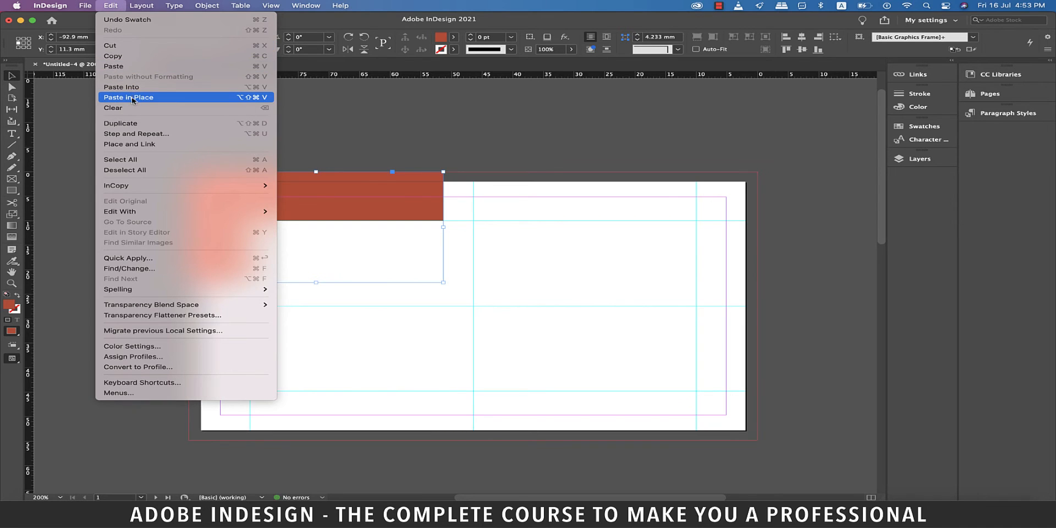
pyautogui.click(129, 97)
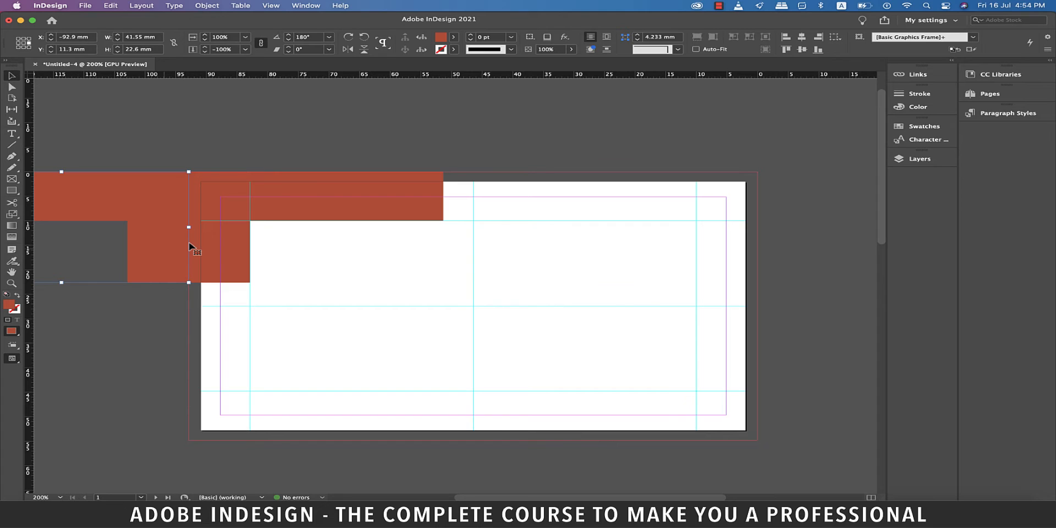
pyautogui.press('shift')
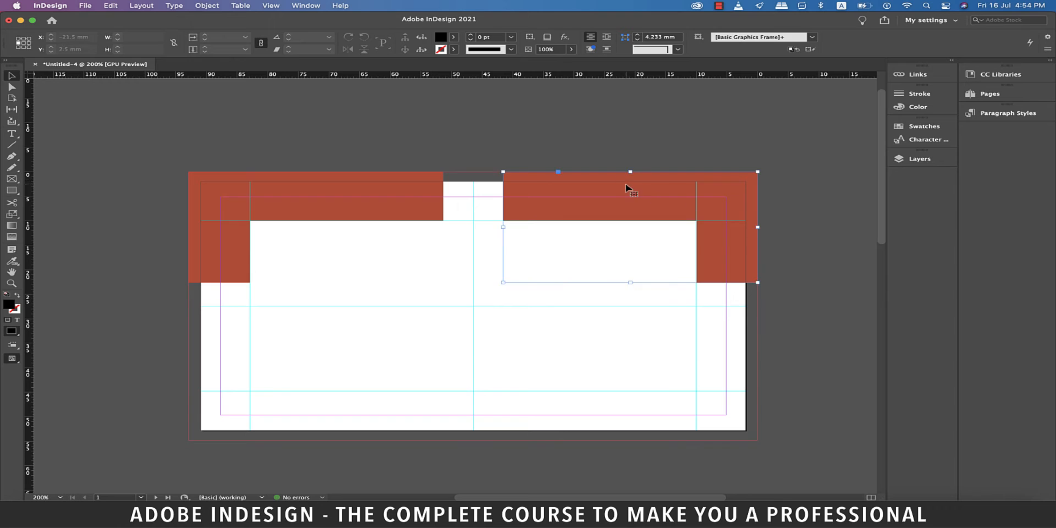
# Step: Paste another copy of the corner pieces, move them to the bottom, and preview without guides
pyautogui.click(109, 6)
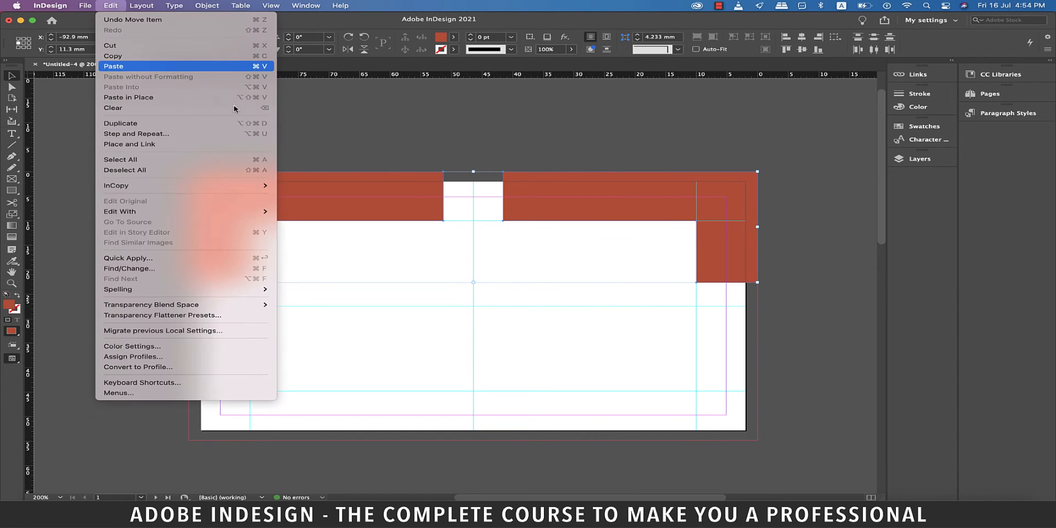
pyautogui.moveTo(113, 56)
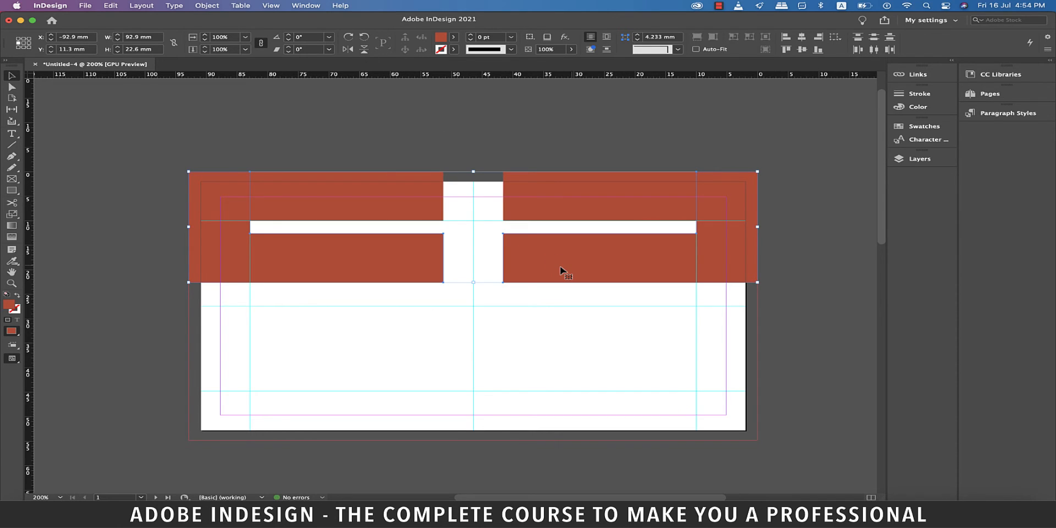
pyautogui.moveTo(563, 269); pyautogui.dragTo(560, 284)
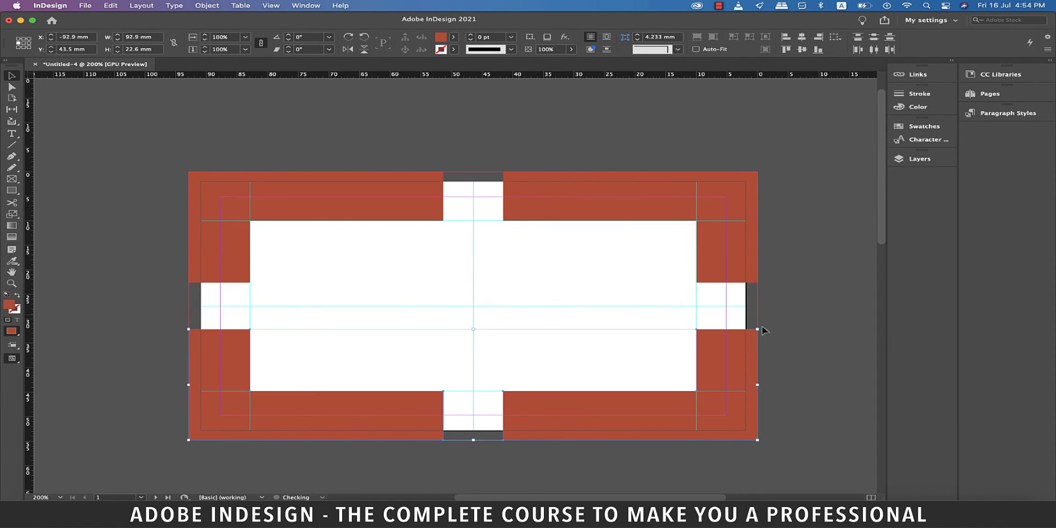
pyautogui.press('w')
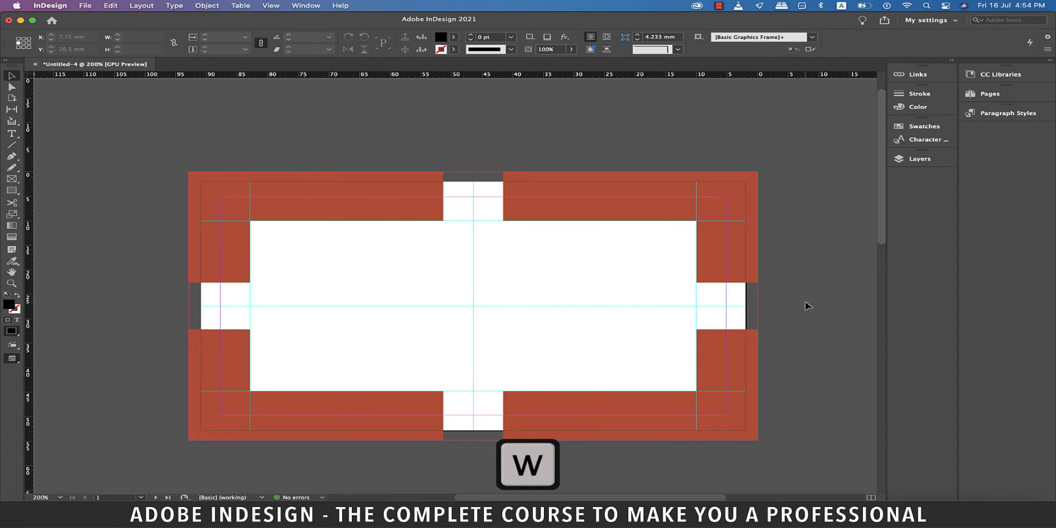
pyautogui.press('w')
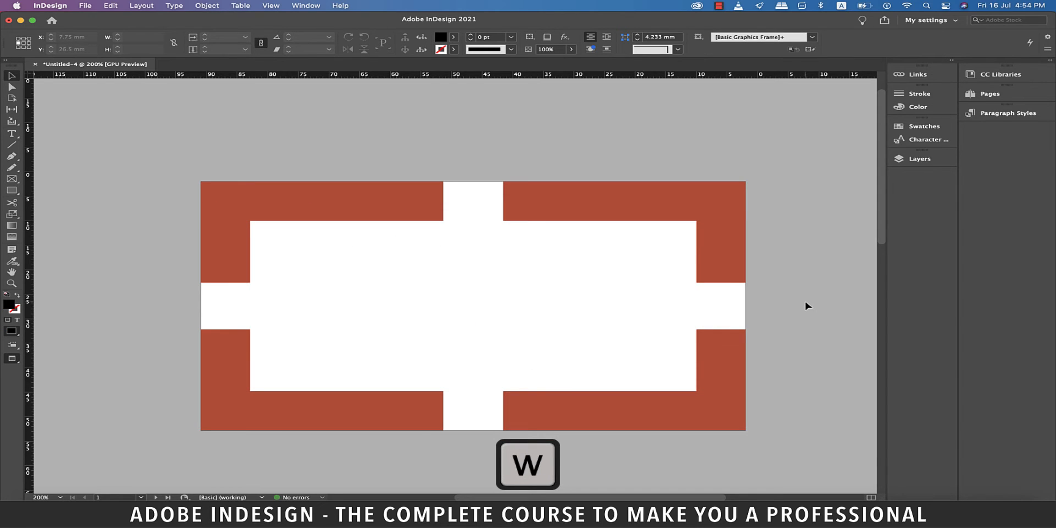
# Step: Draw a full-card black rectangle and send it behind the red corner blocks
pyautogui.press('w')
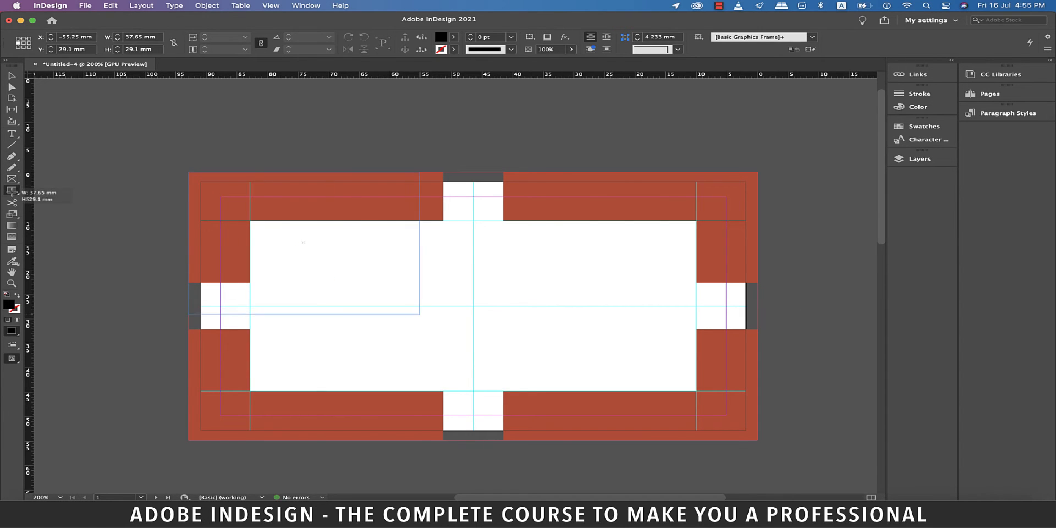
pyautogui.moveTo(418, 311); pyautogui.dragTo(744, 437)
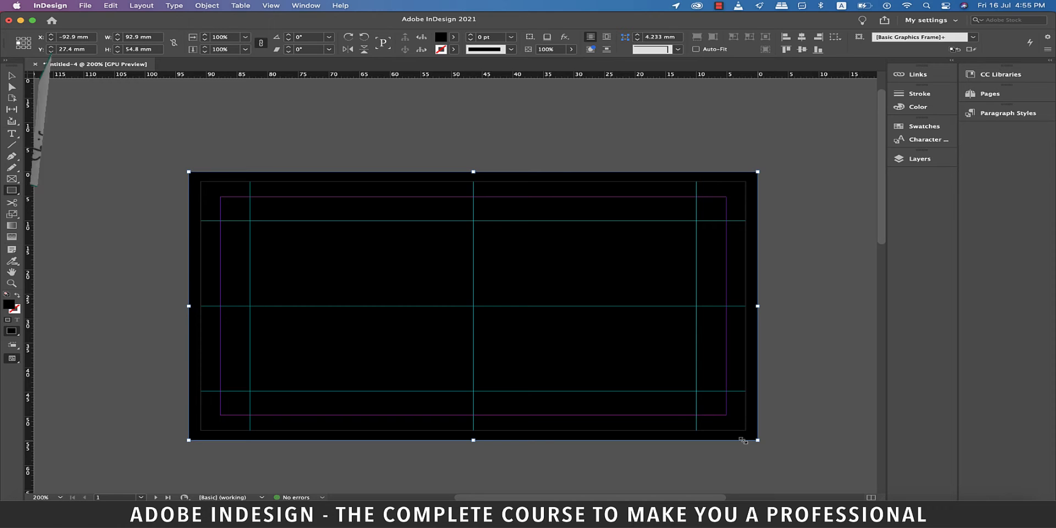
pyautogui.press('shift+cmd+[')
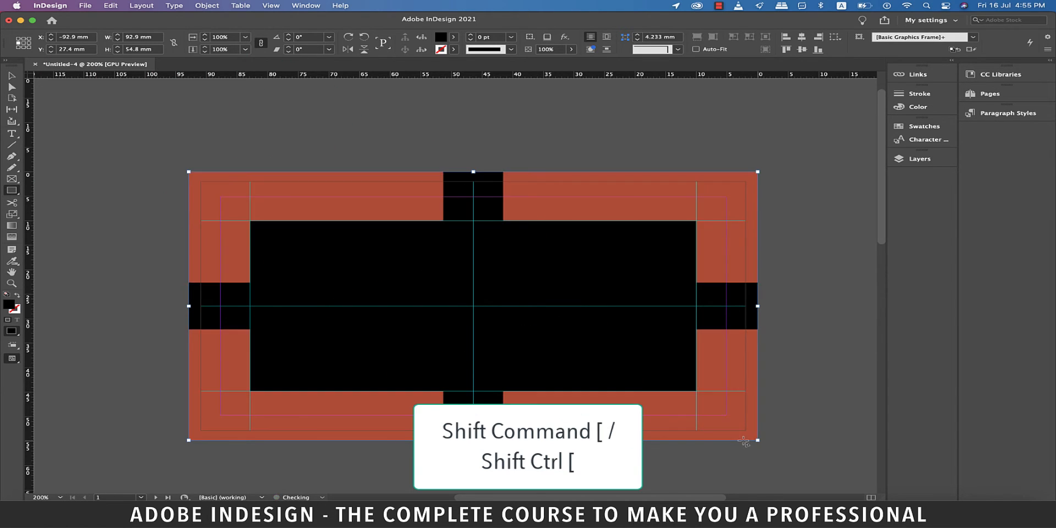
pyautogui.press('shift+cmd+[')
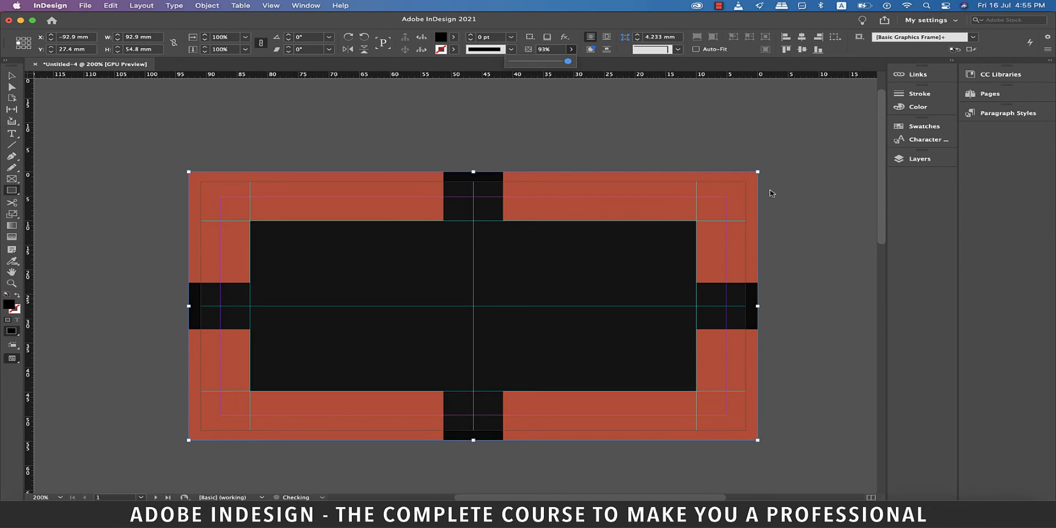
pyautogui.click(801, 192)
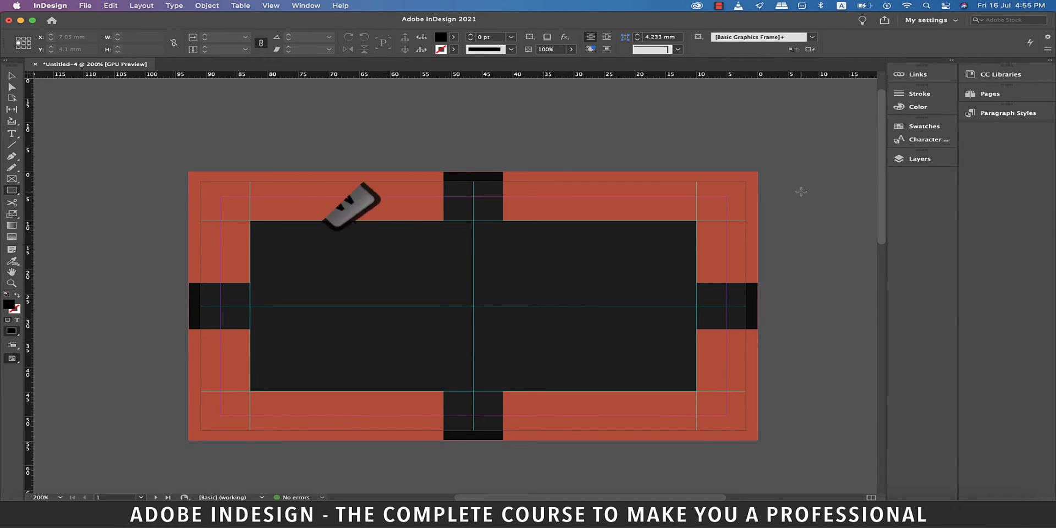
pyautogui.press('w')
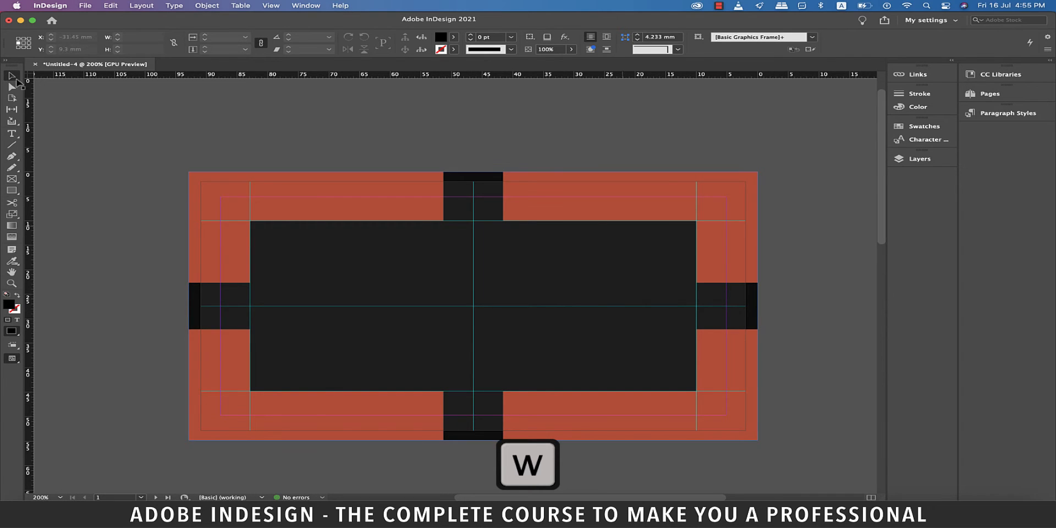
pyautogui.press('w')
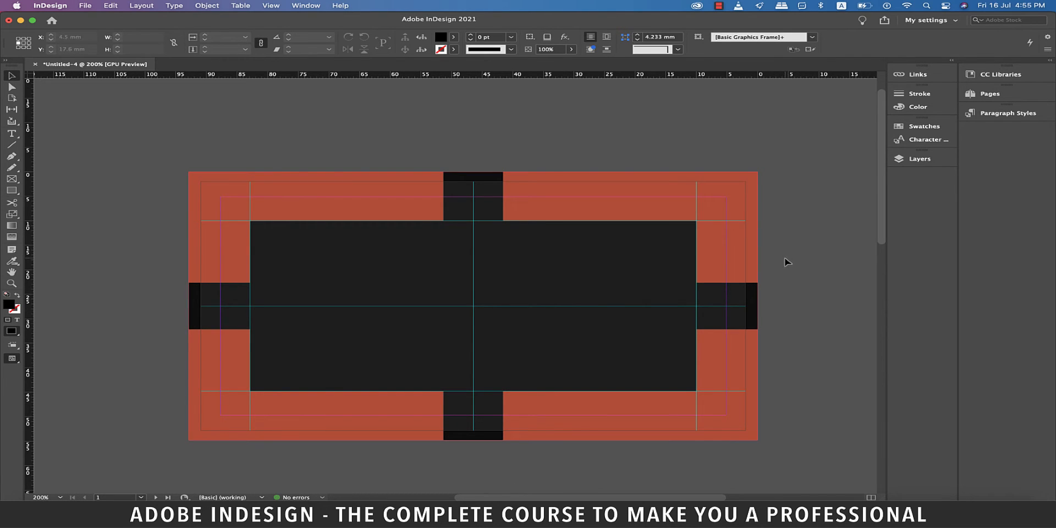
# Step: Draw a text frame near the card's top and colour the name text white
pyautogui.moveTo(357, 239); pyautogui.dragTo(612, 283)
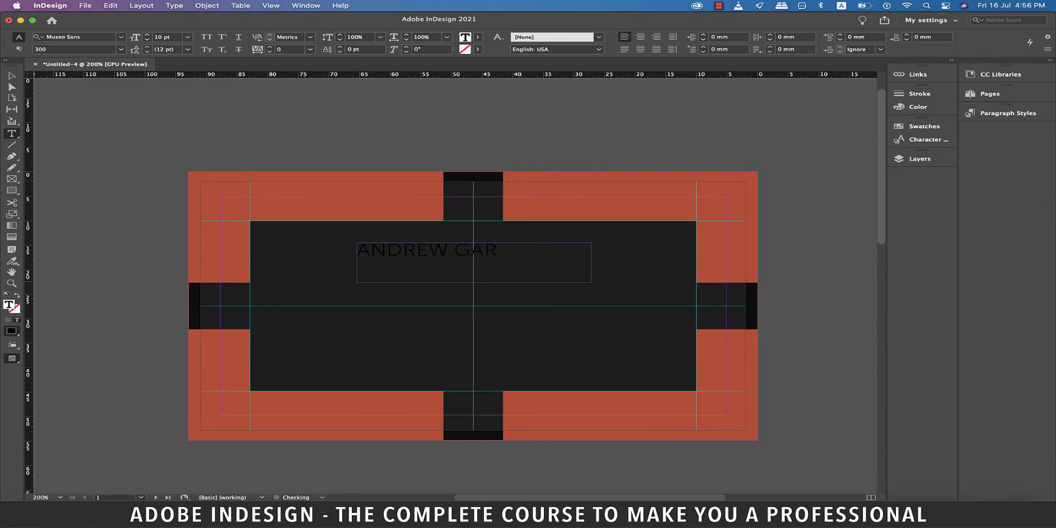
pyautogui.click(352, 53)
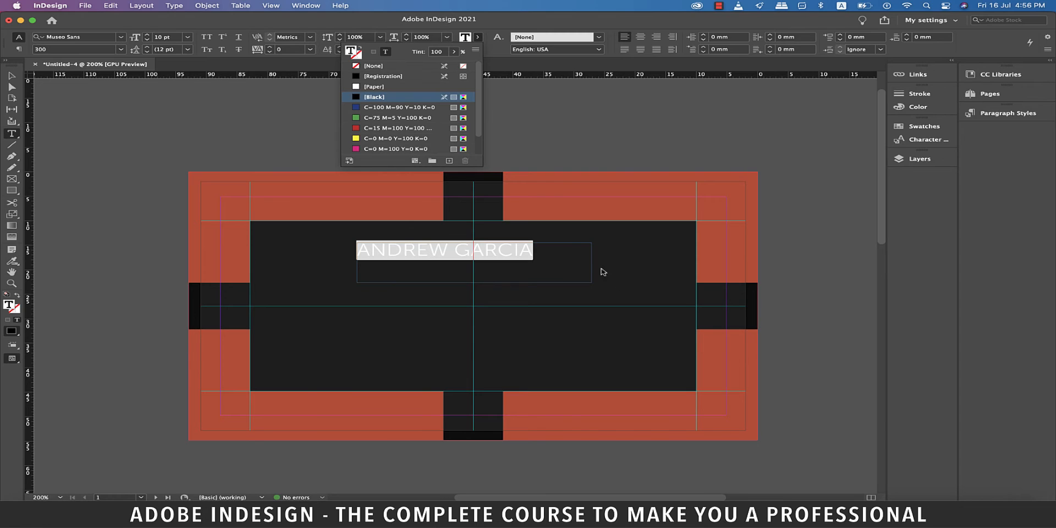
pyautogui.click(375, 87)
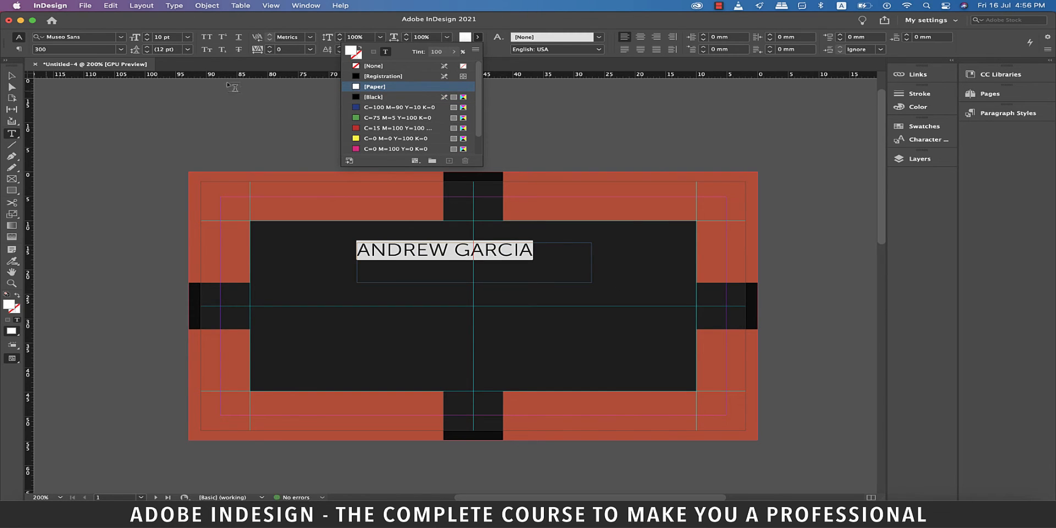
# Step: Set the name in STIXGeneral, centre it, and enlarge its point size
pyautogui.click(11, 75)
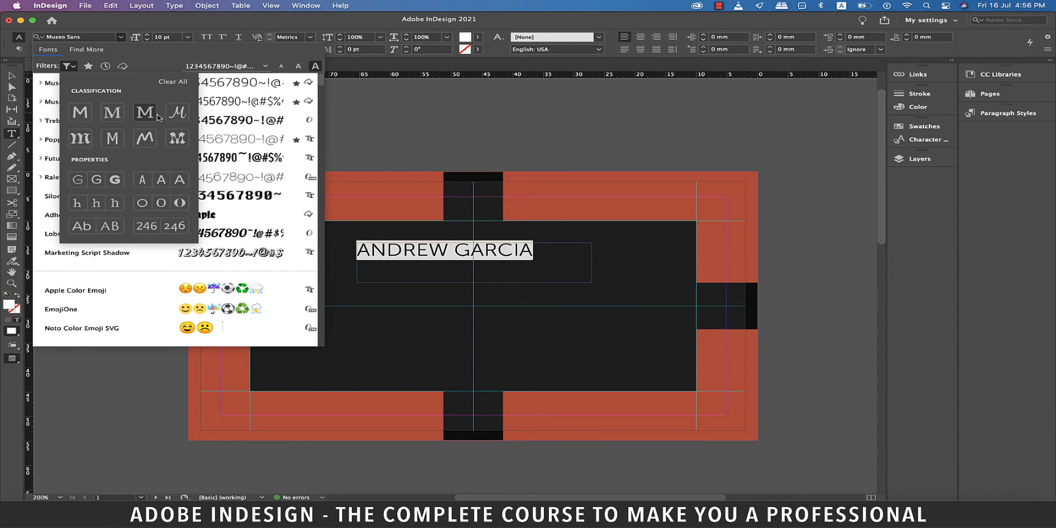
pyautogui.click(111, 112)
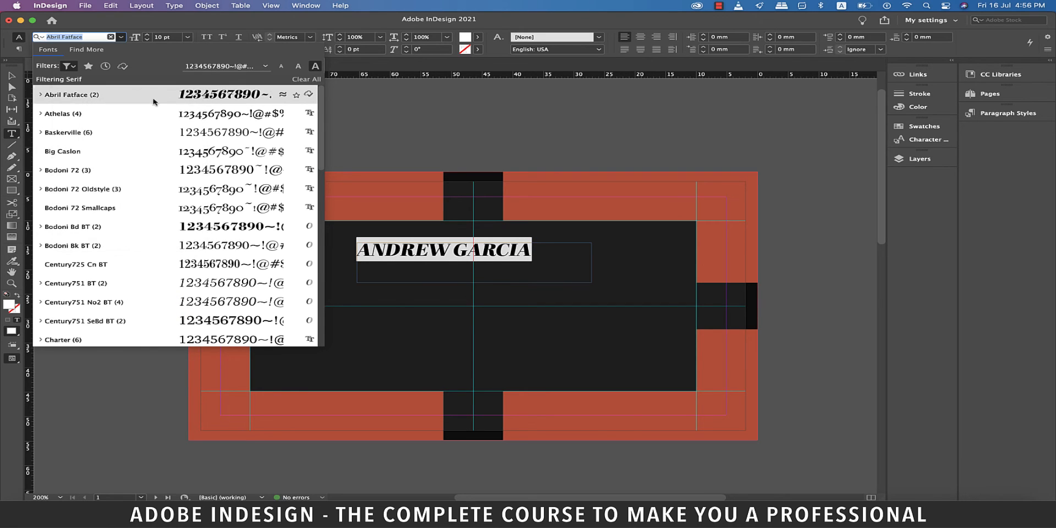
pyautogui.scroll(-3)
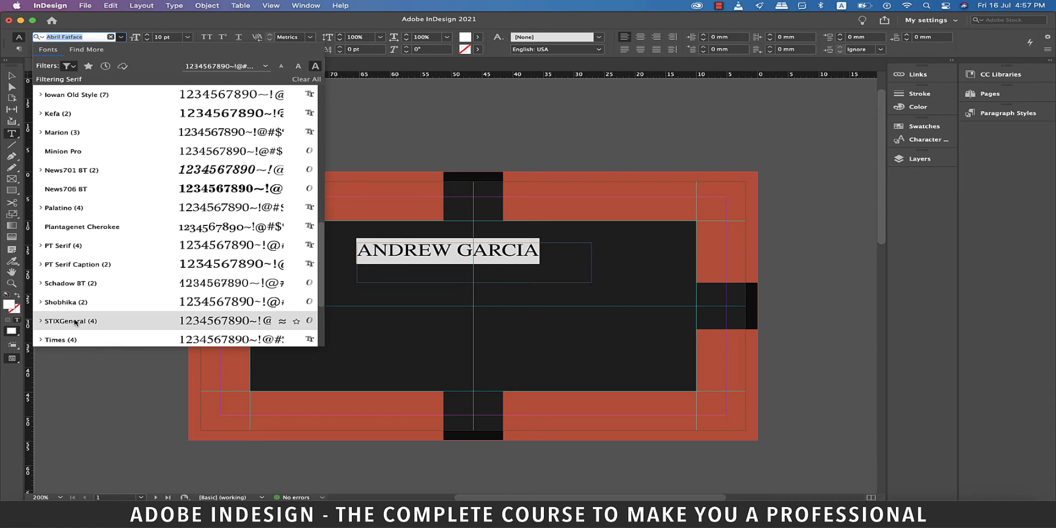
pyautogui.click(70, 321)
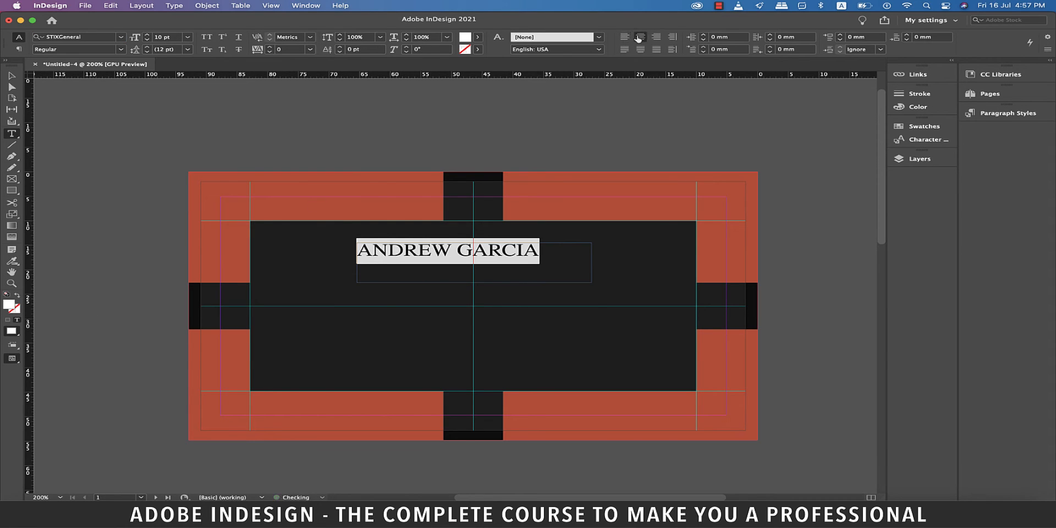
pyautogui.click(183, 37)
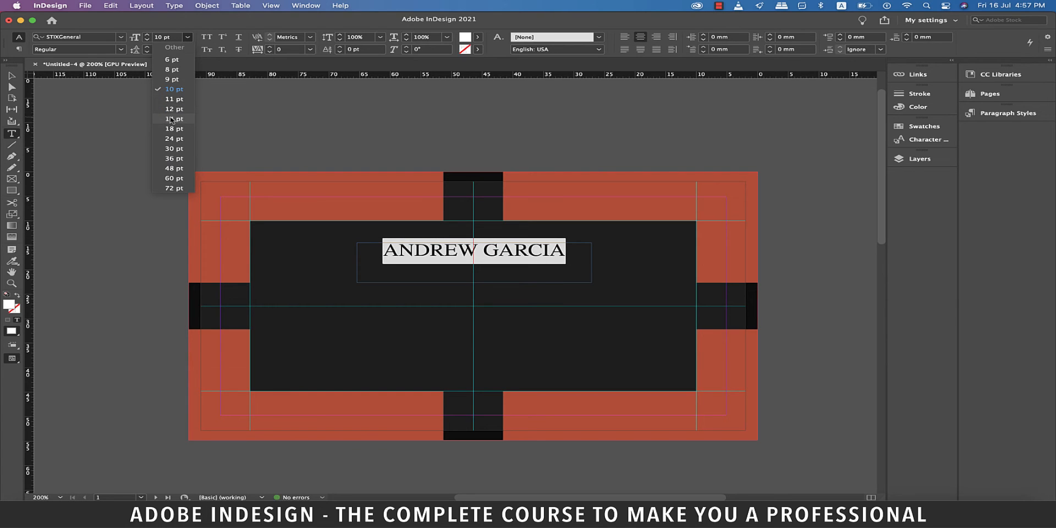
pyautogui.click(174, 118)
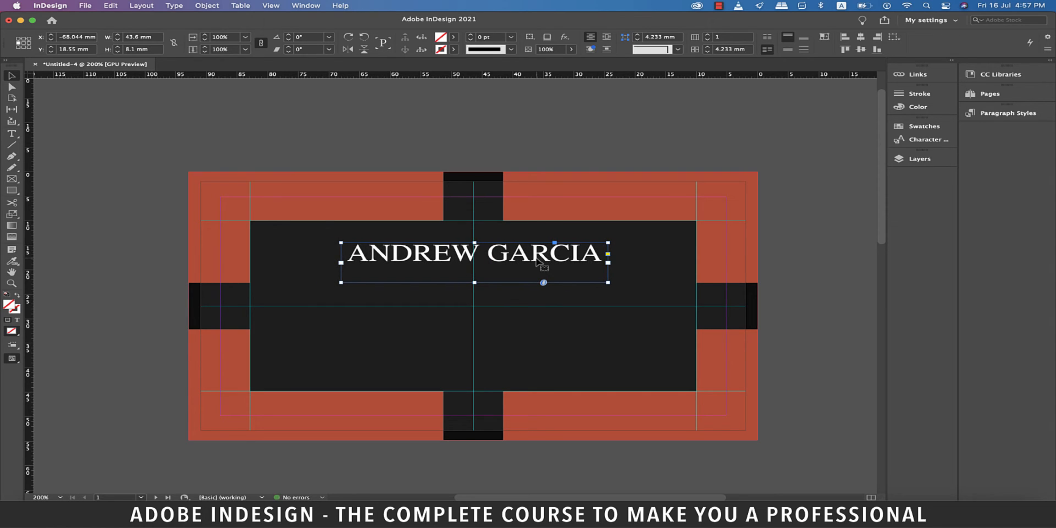
pyautogui.press('w')
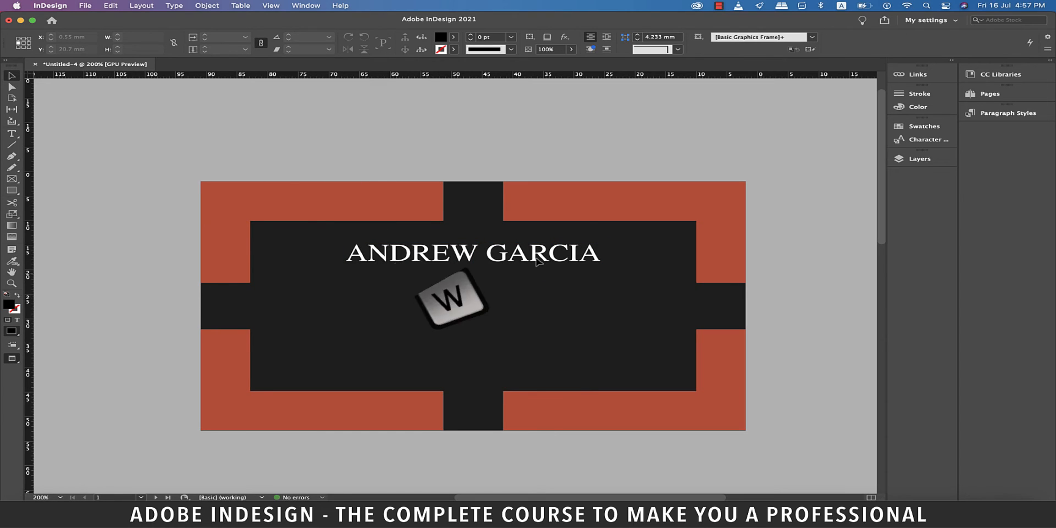
pyautogui.press('w')
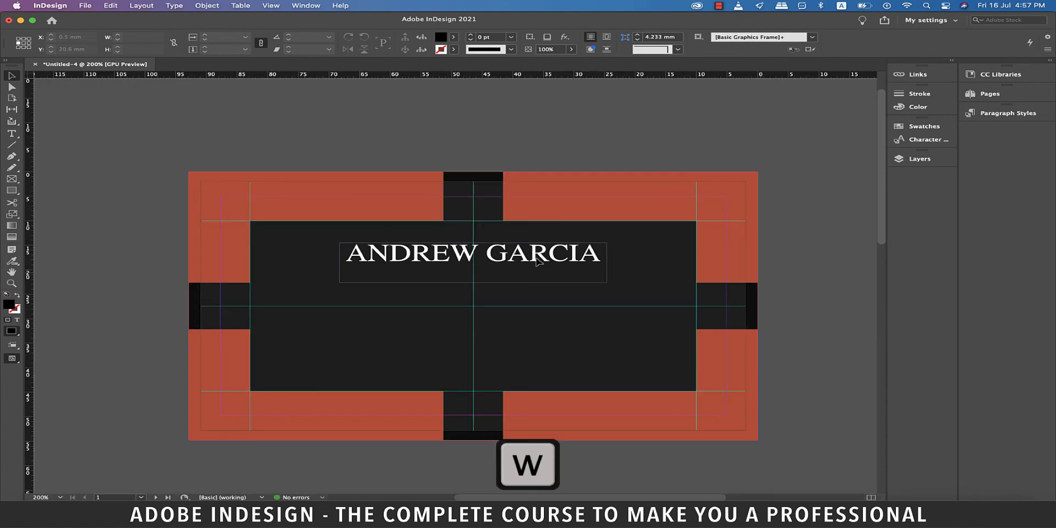
# Step: Add a 'Property Officer' text frame below the name, set in Baskerville
pyautogui.moveTo(367, 293); pyautogui.dragTo(583, 327)
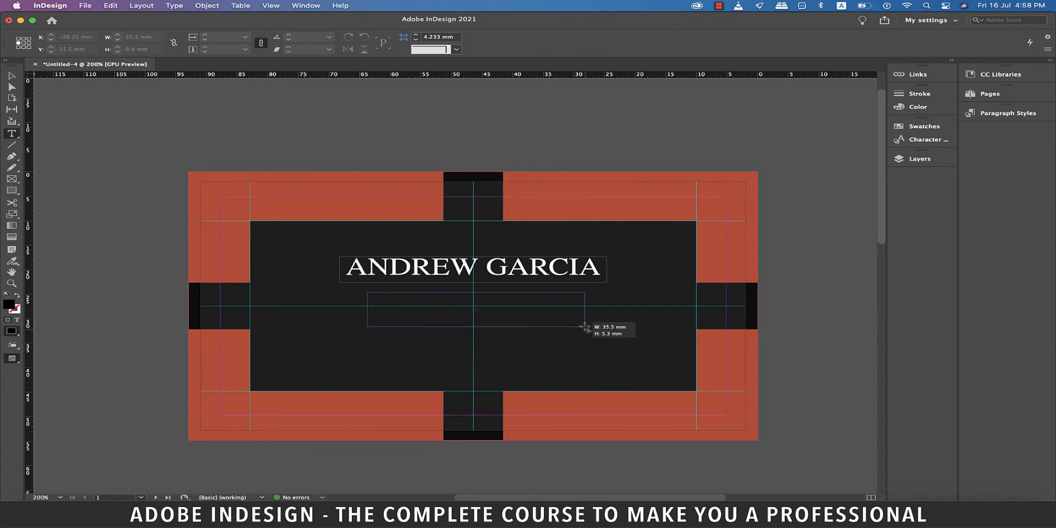
pyautogui.moveTo(369, 297); pyautogui.dragTo(595, 322)
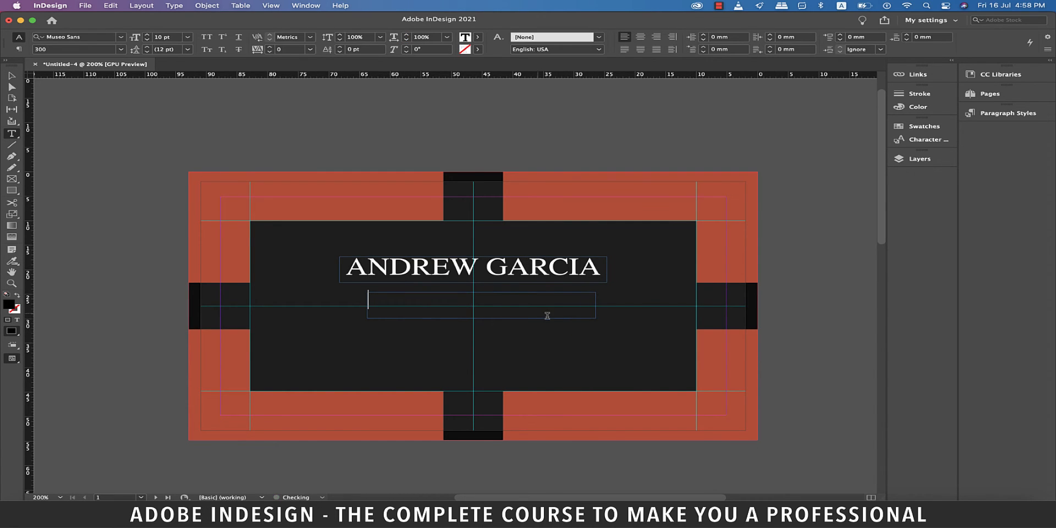
pyautogui.write('Property Officer')
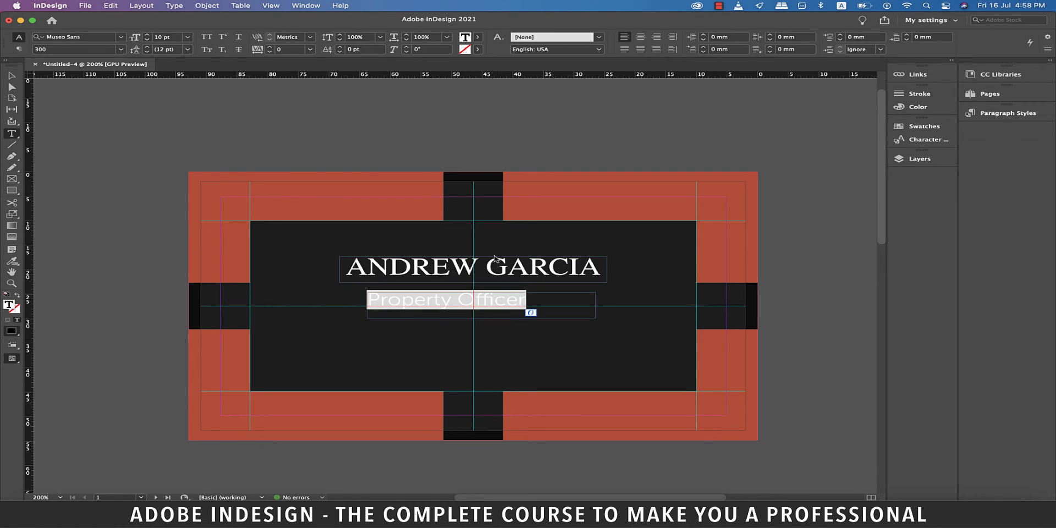
pyautogui.click(353, 51)
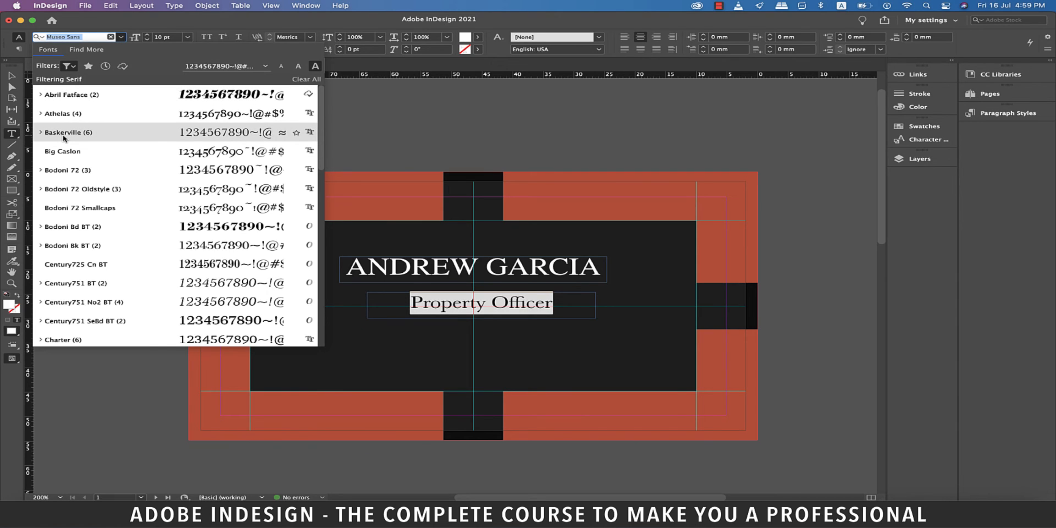
pyautogui.click(68, 132)
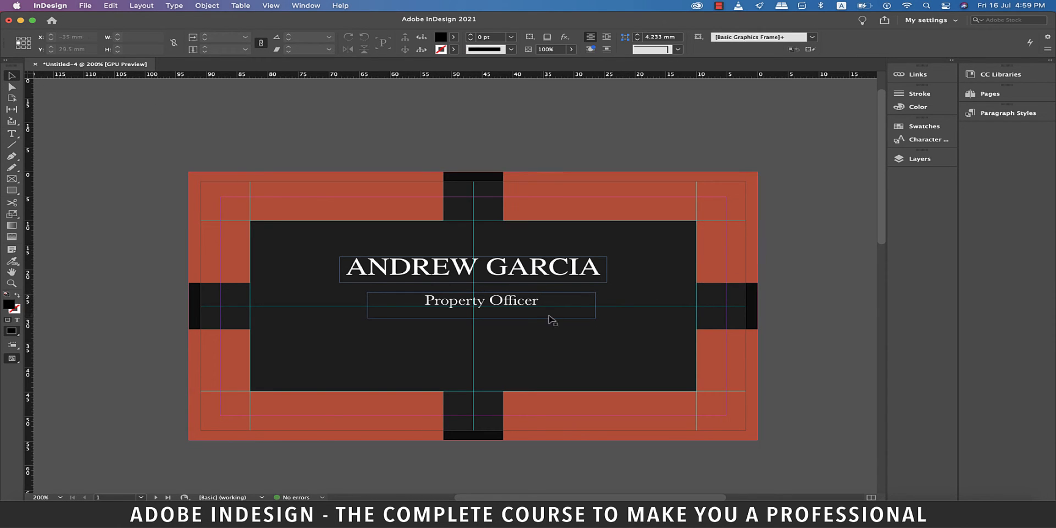
pyautogui.click(481, 300)
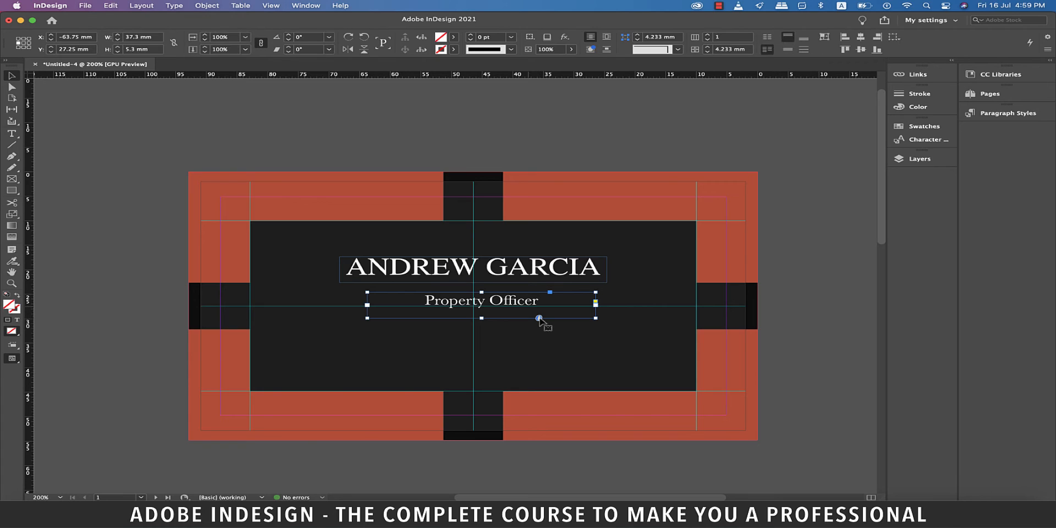
pyautogui.click(471, 268)
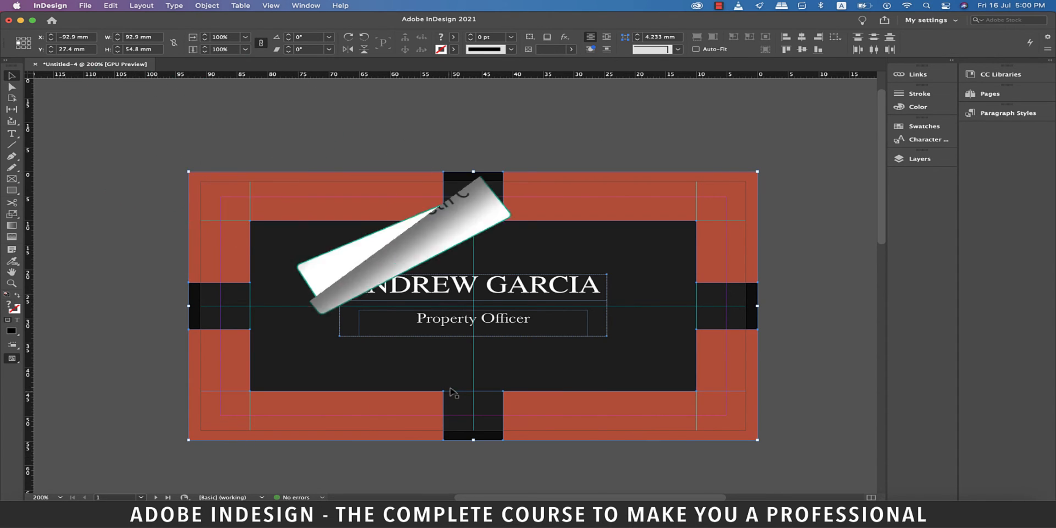
# Step: Copy the entire front design and paste it in place onto page two
pyautogui.press('cmd+c')
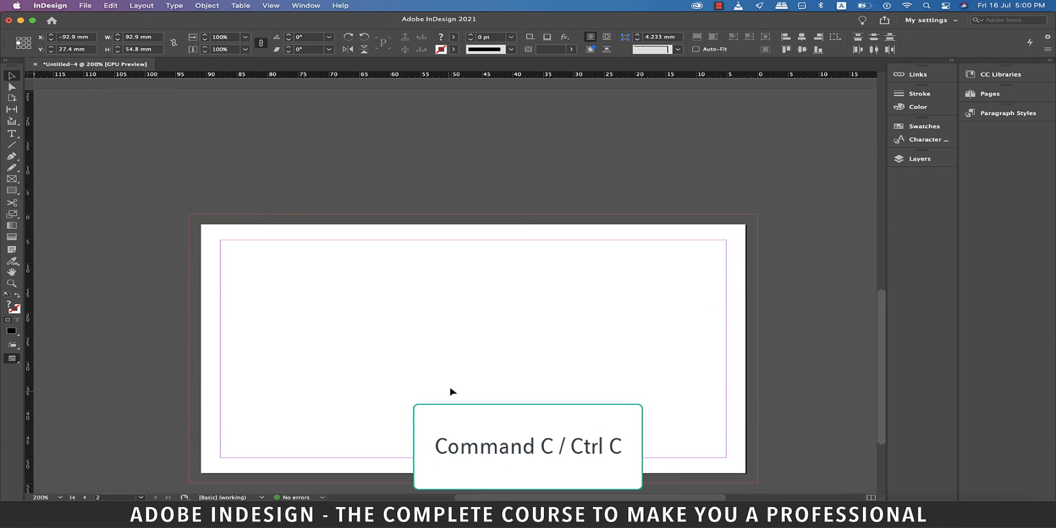
pyautogui.press('cmd+v')
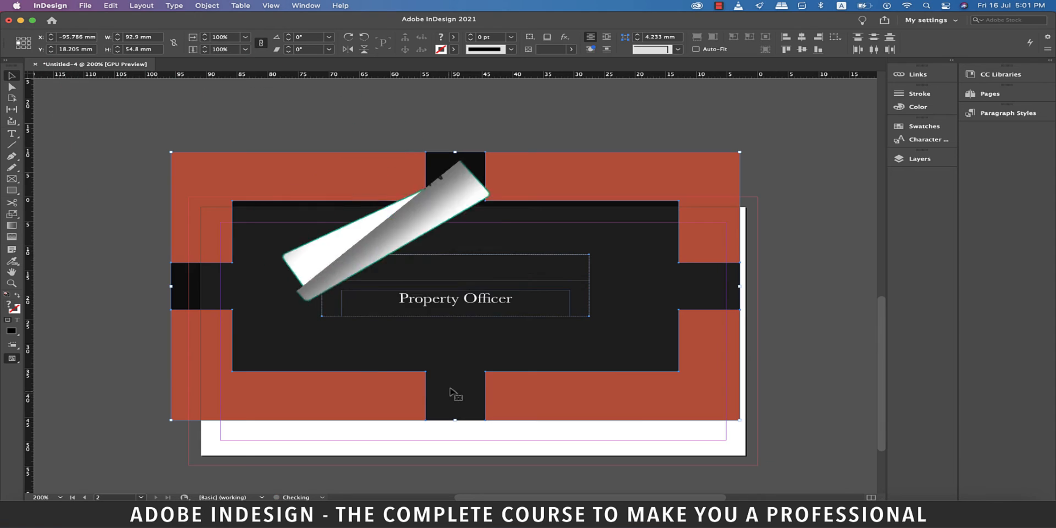
pyautogui.press('cmd+v')
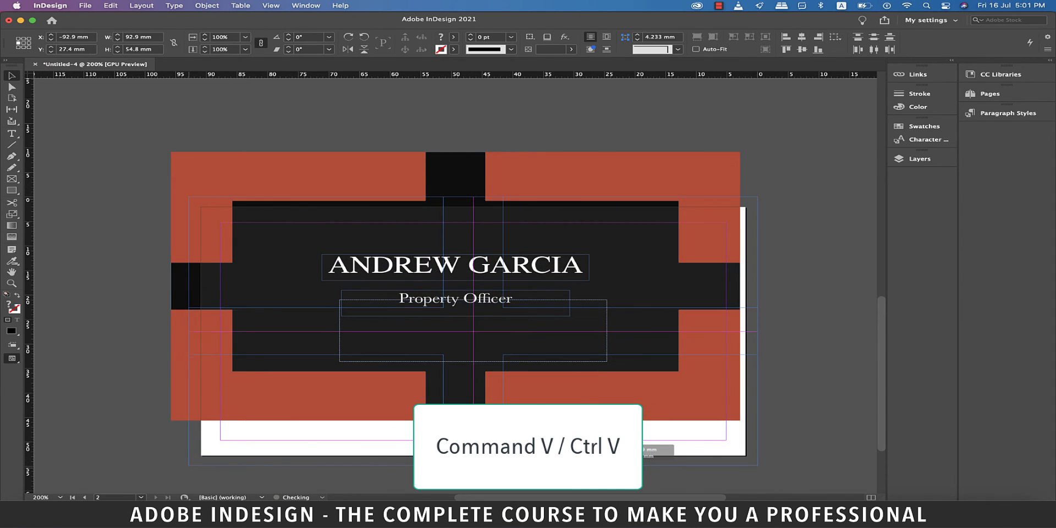
pyautogui.press('cmd+v')
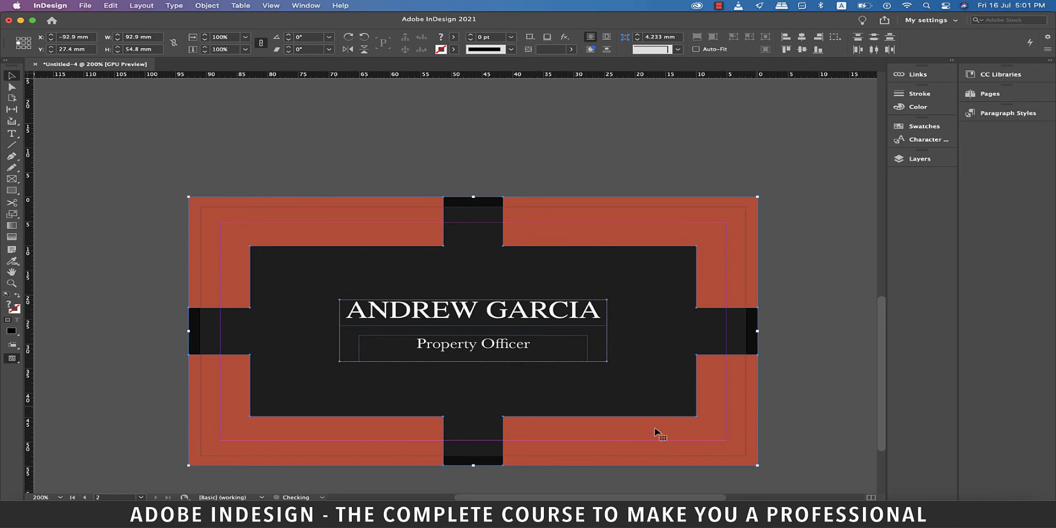
pyautogui.click(780, 387)
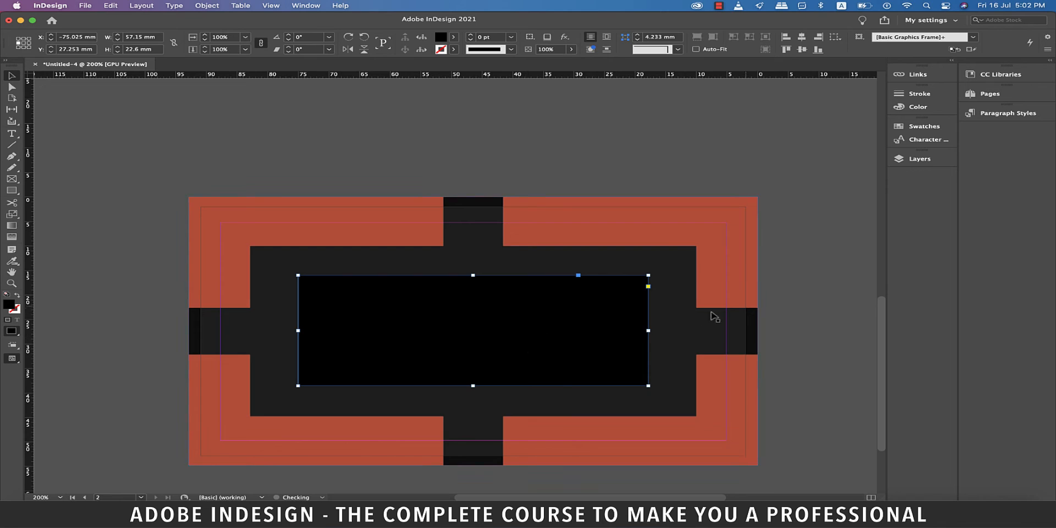
# Step: Send the centre rectangle behind the name and title, and fill it with the red swatch
pyautogui.press('cmd+[')
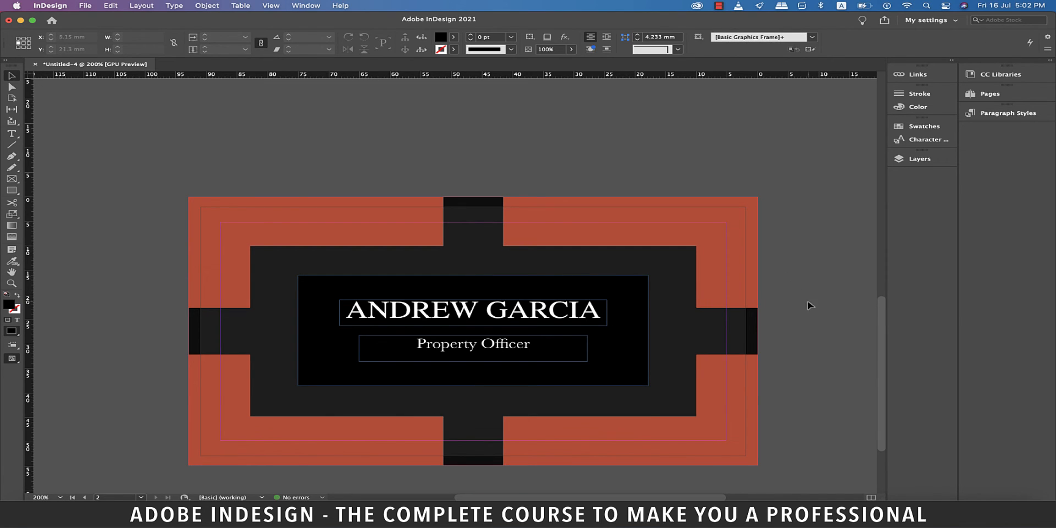
pyautogui.click(472, 330)
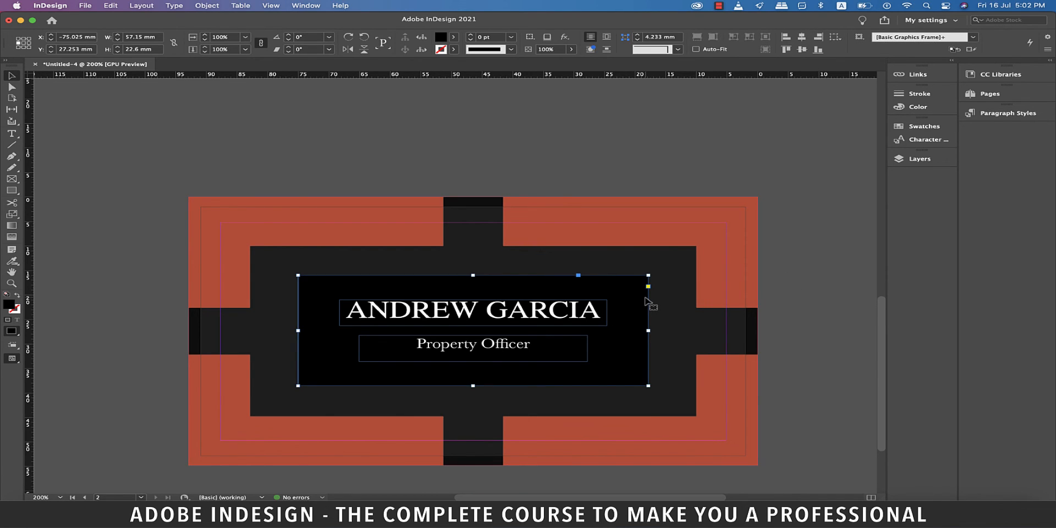
pyautogui.click(12, 261)
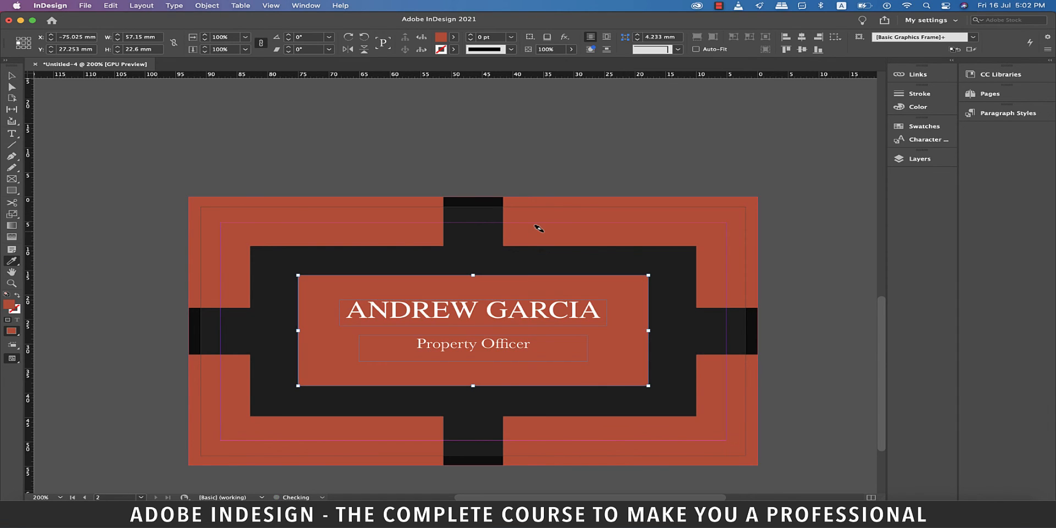
pyautogui.moveTo(799, 336)
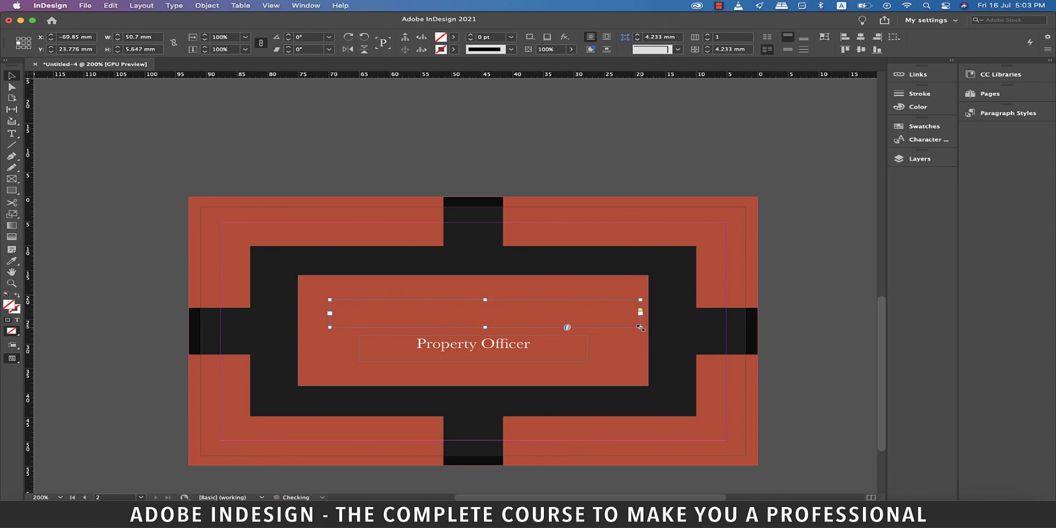
# Step: Ungroup the back card's name and title text frames, then deselect them
pyautogui.rightClick(486, 328)
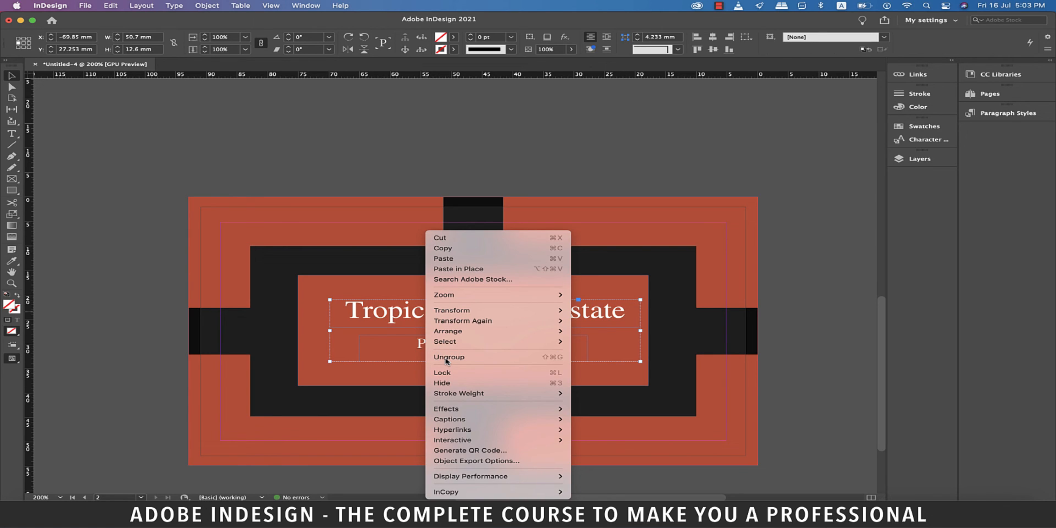
pyautogui.click(449, 357)
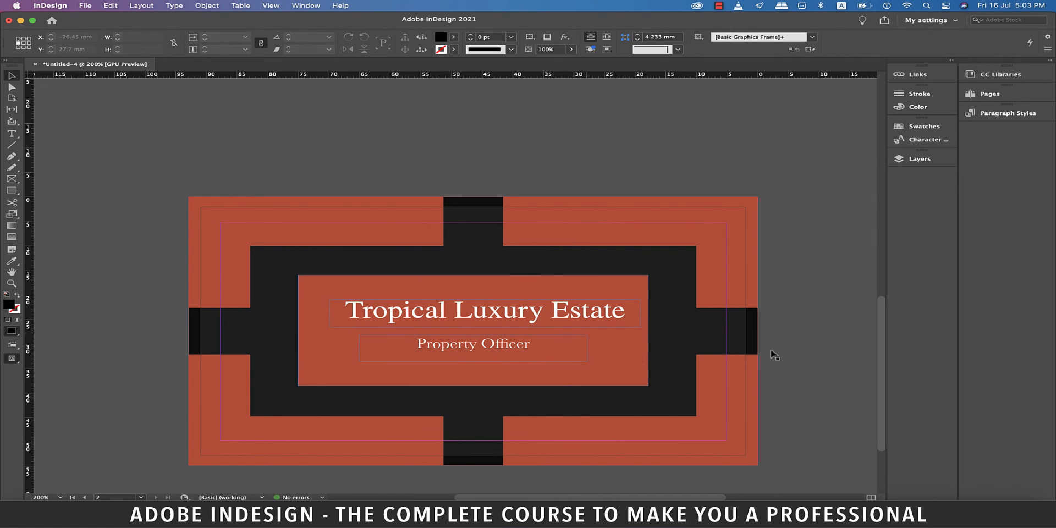
pyautogui.click(186, 37)
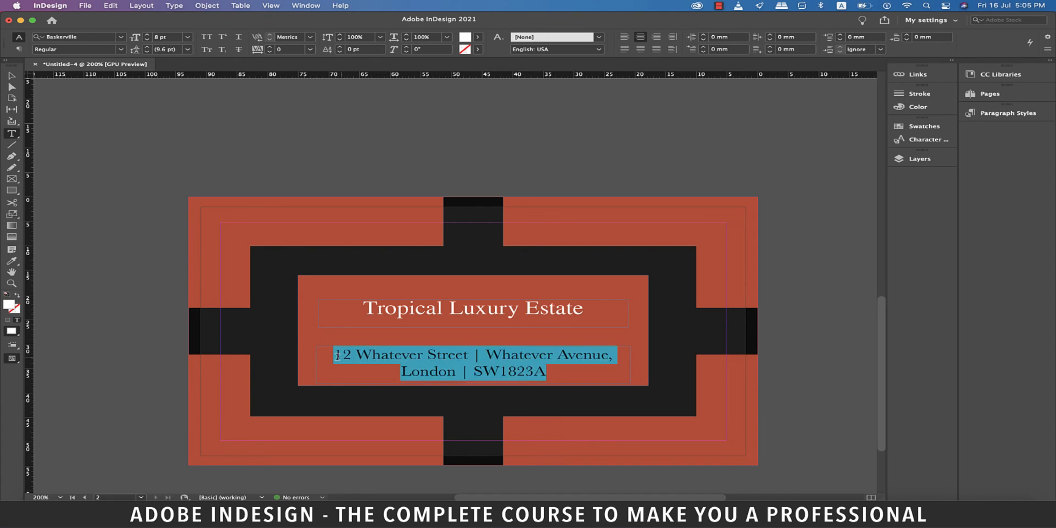
# Step: Move the address frame lower and shrink the contact details text to 5 pt
pyautogui.click(162, 37)
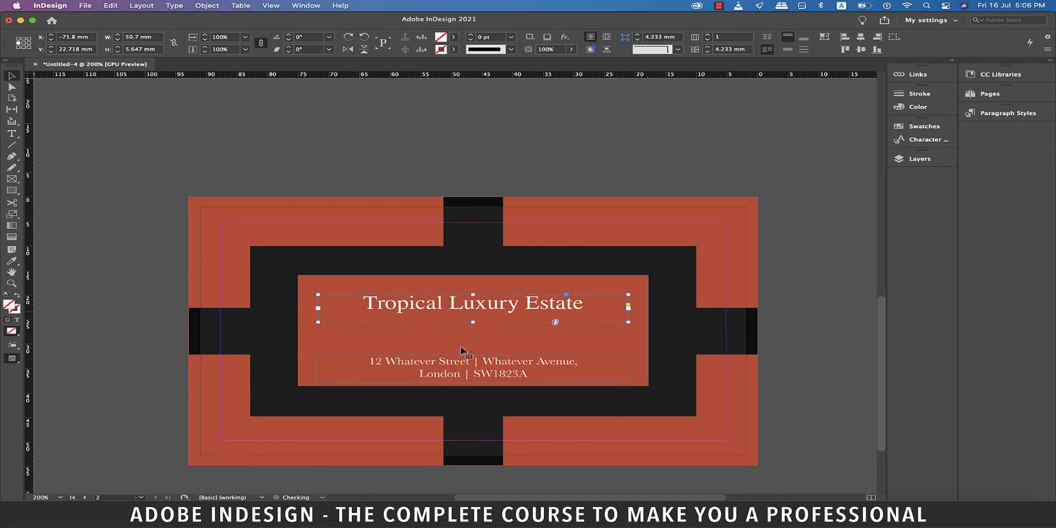
pyautogui.moveTo(471, 303); pyautogui.dragTo(472, 293)
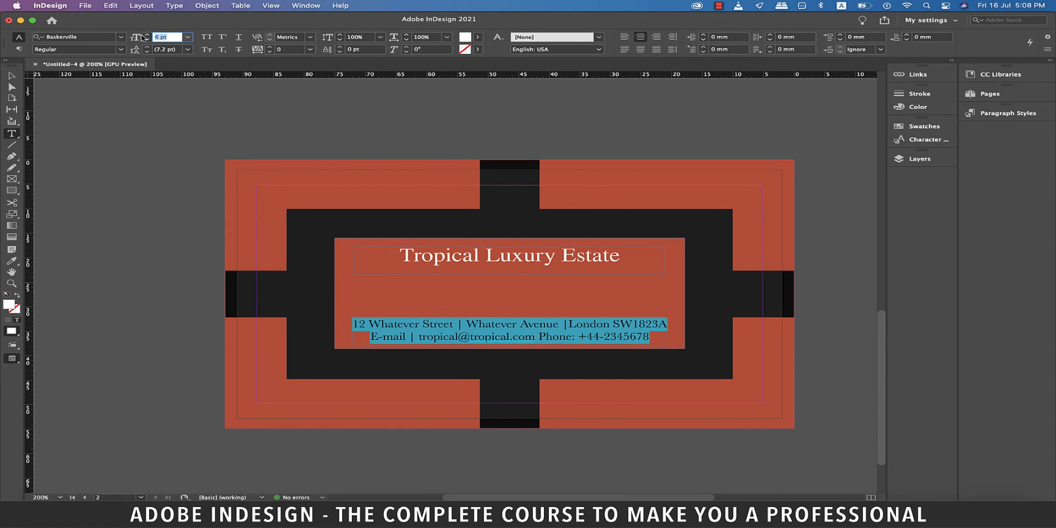
pyautogui.click(146, 40)
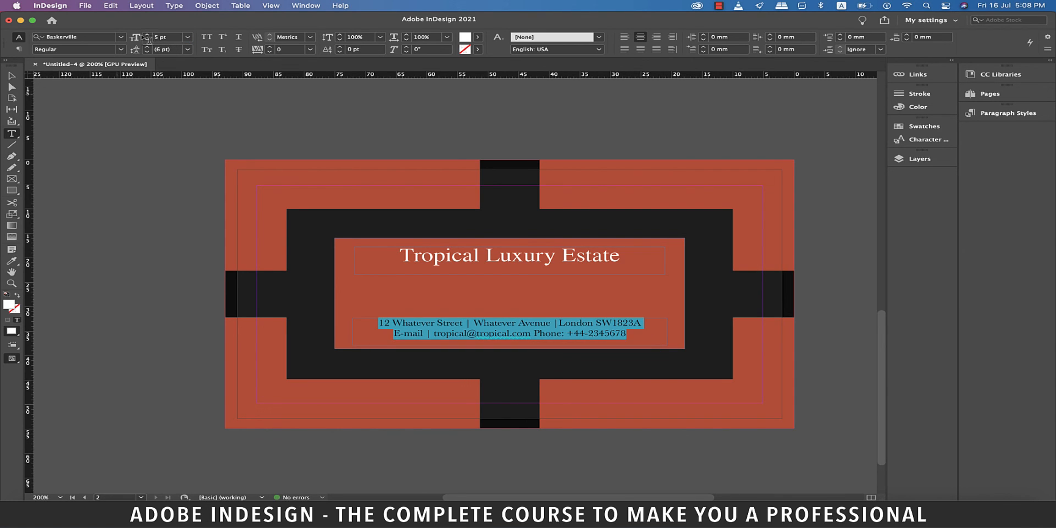
pyautogui.click(11, 76)
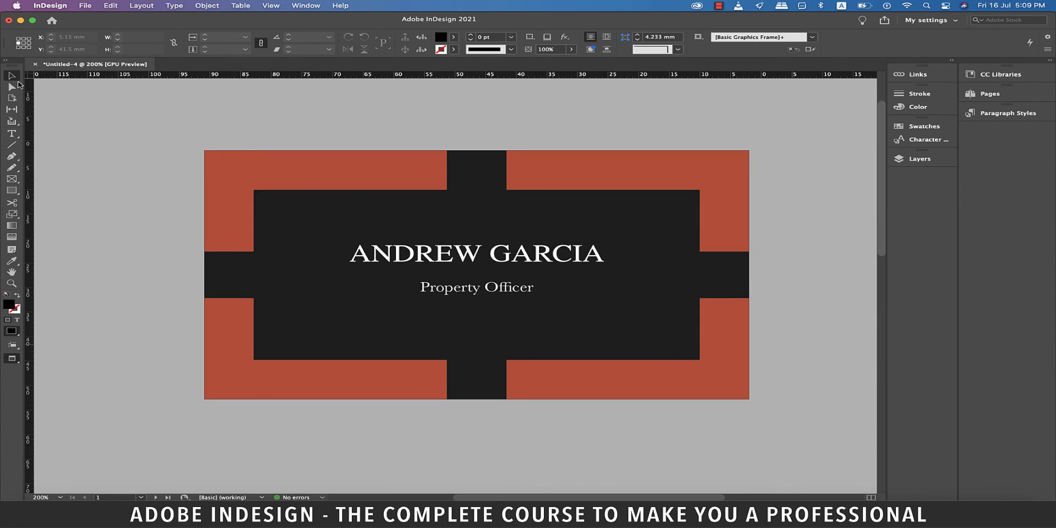
# Step: Fill the back card's frame, then the front card's frame, with the teal CMYK swatch
pyautogui.click(156, 497)
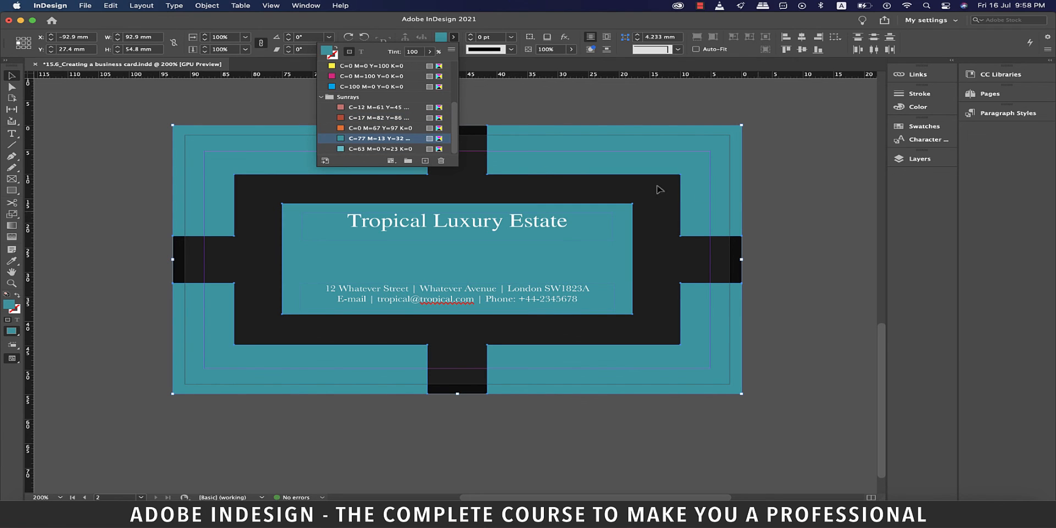
pyautogui.click(805, 211)
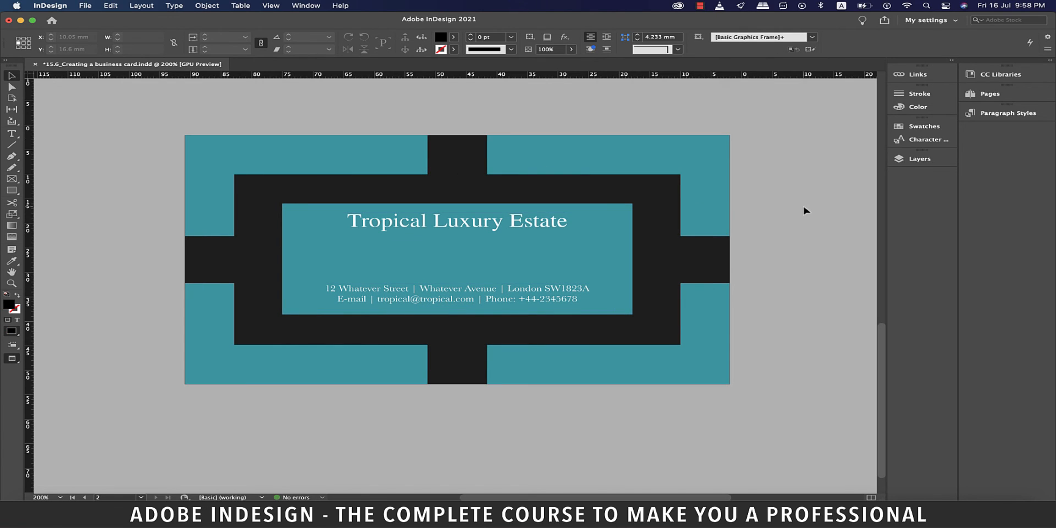
pyautogui.click(84, 497)
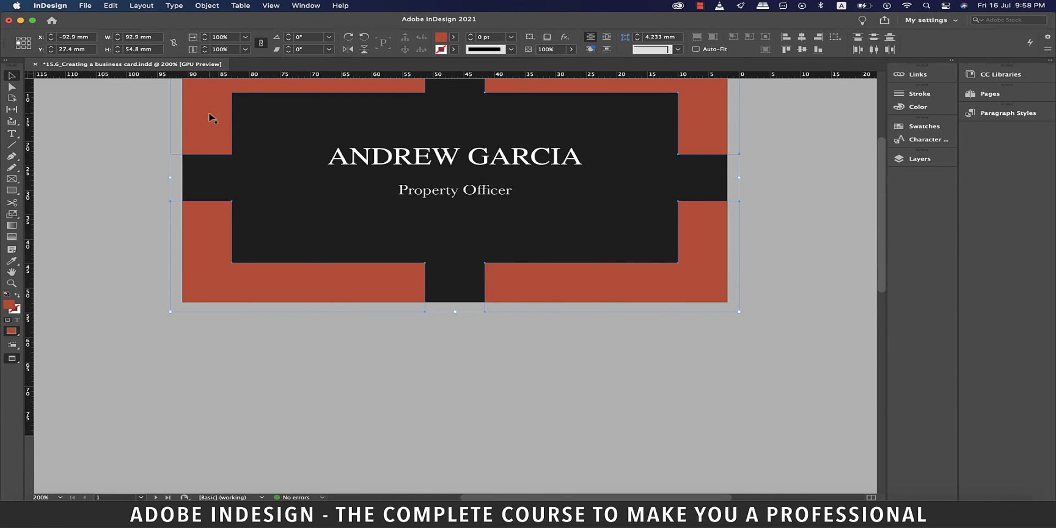
pyautogui.click(453, 42)
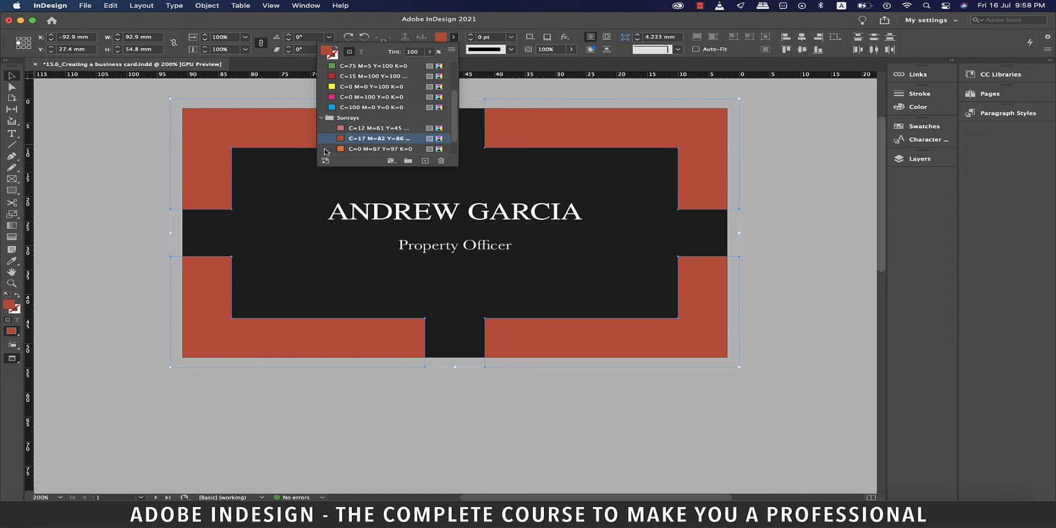
pyautogui.click(377, 139)
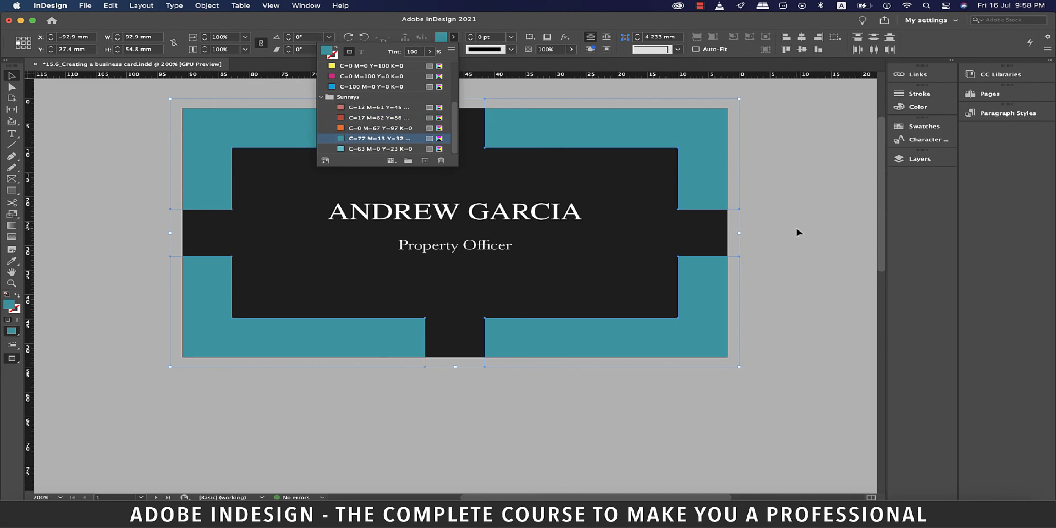